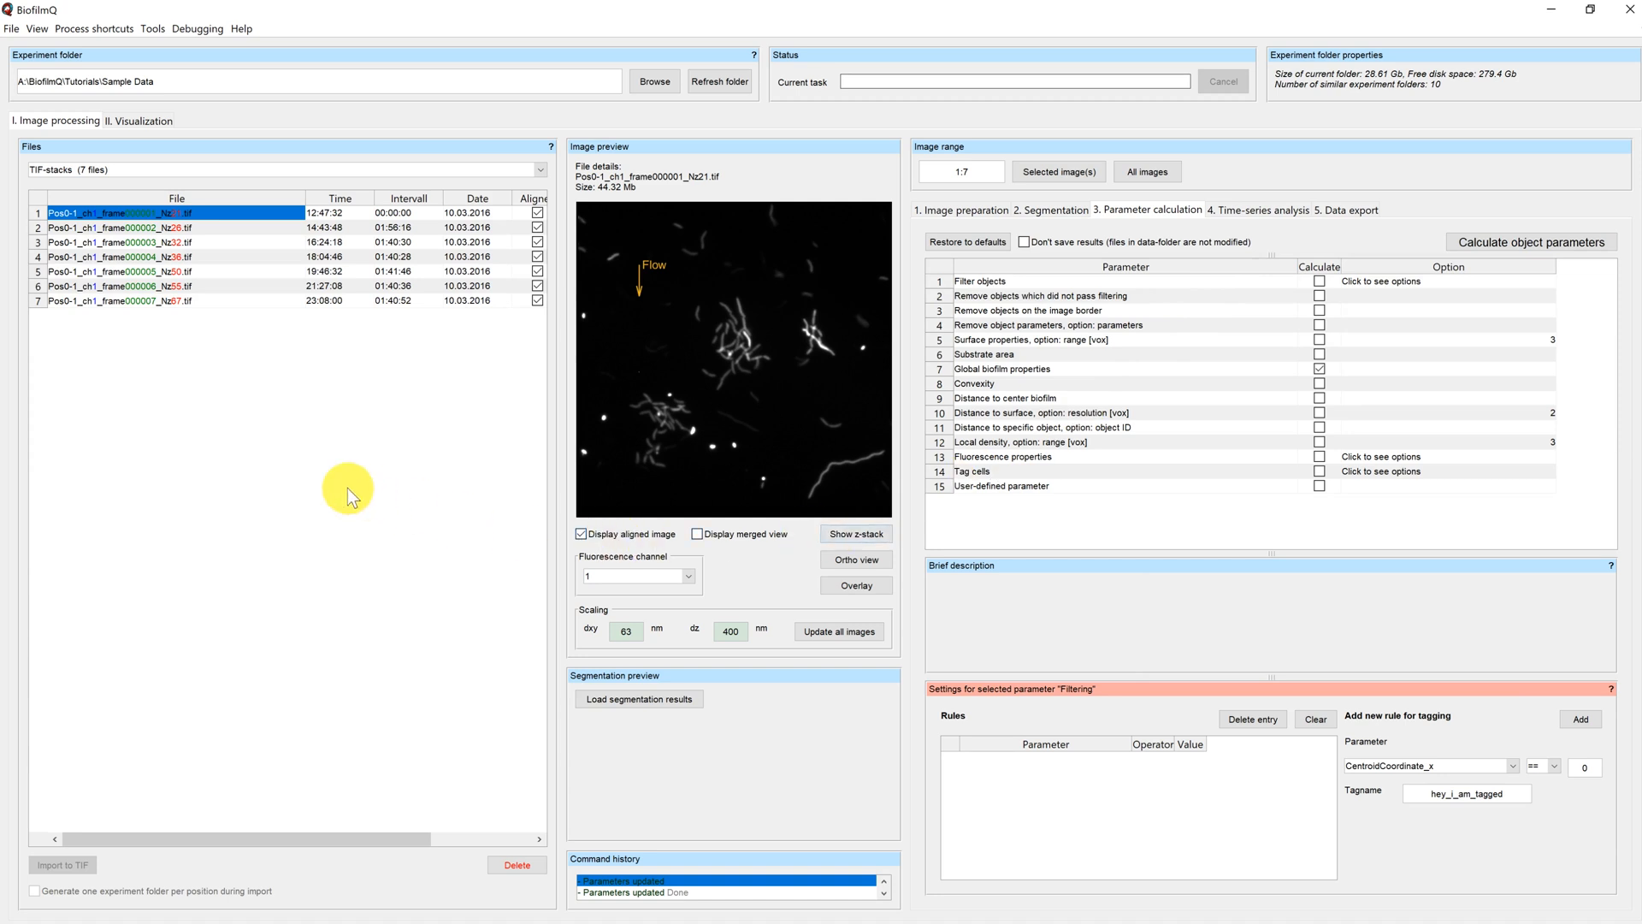
mouse_move(267, 401)
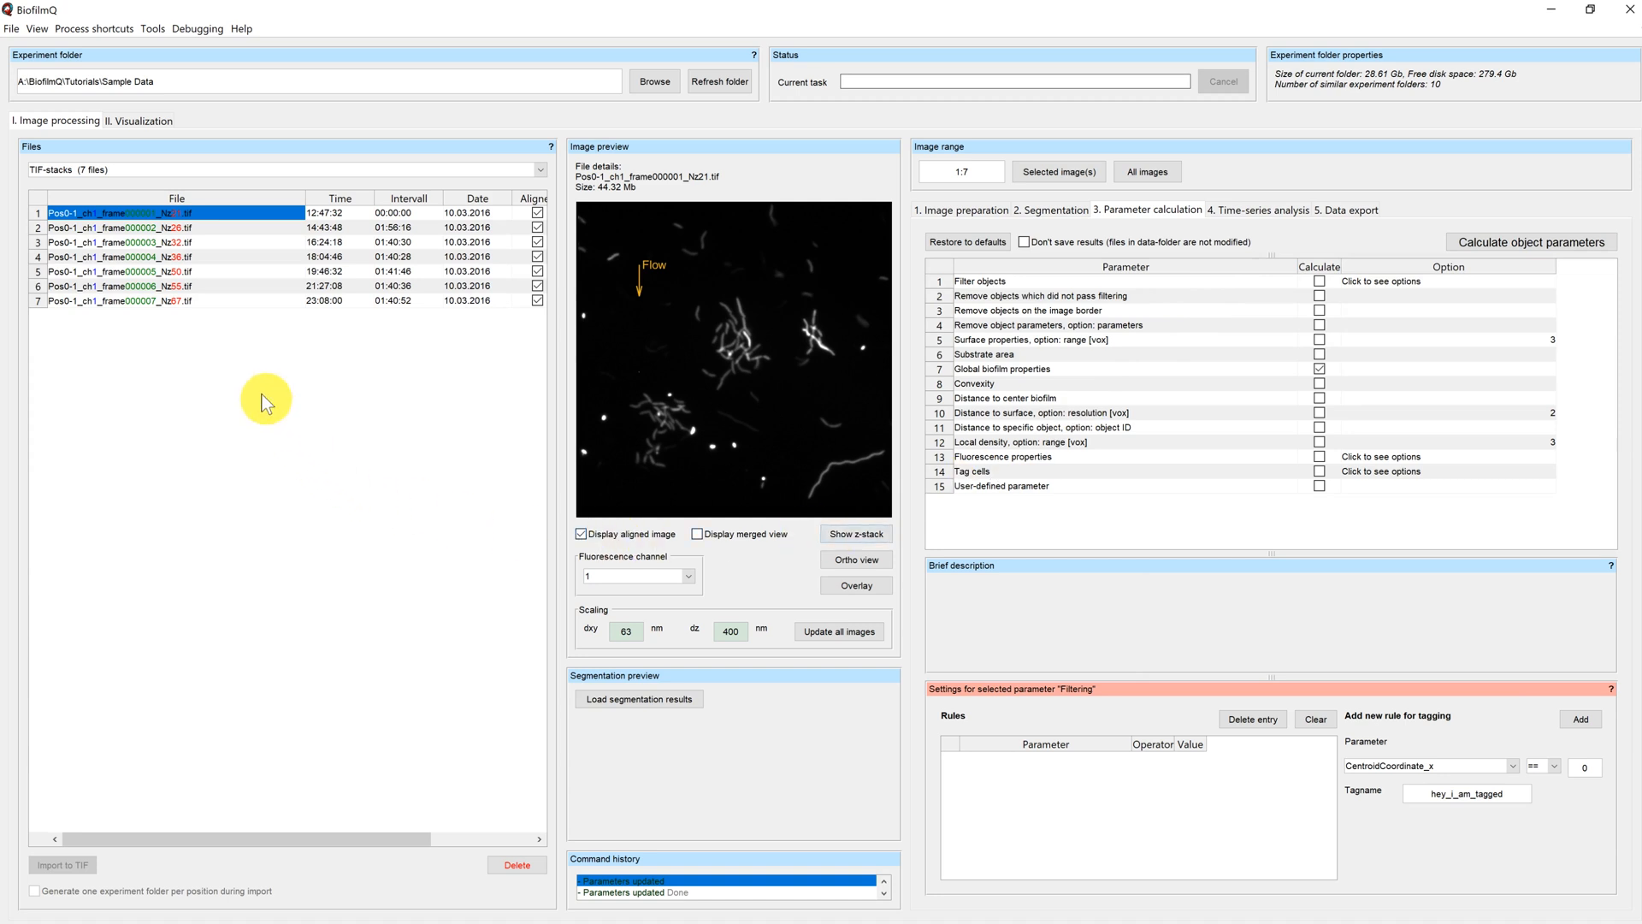
Choose fluorescence channel 1 and cap the maximum frame to load at 4
left_click(147, 120)
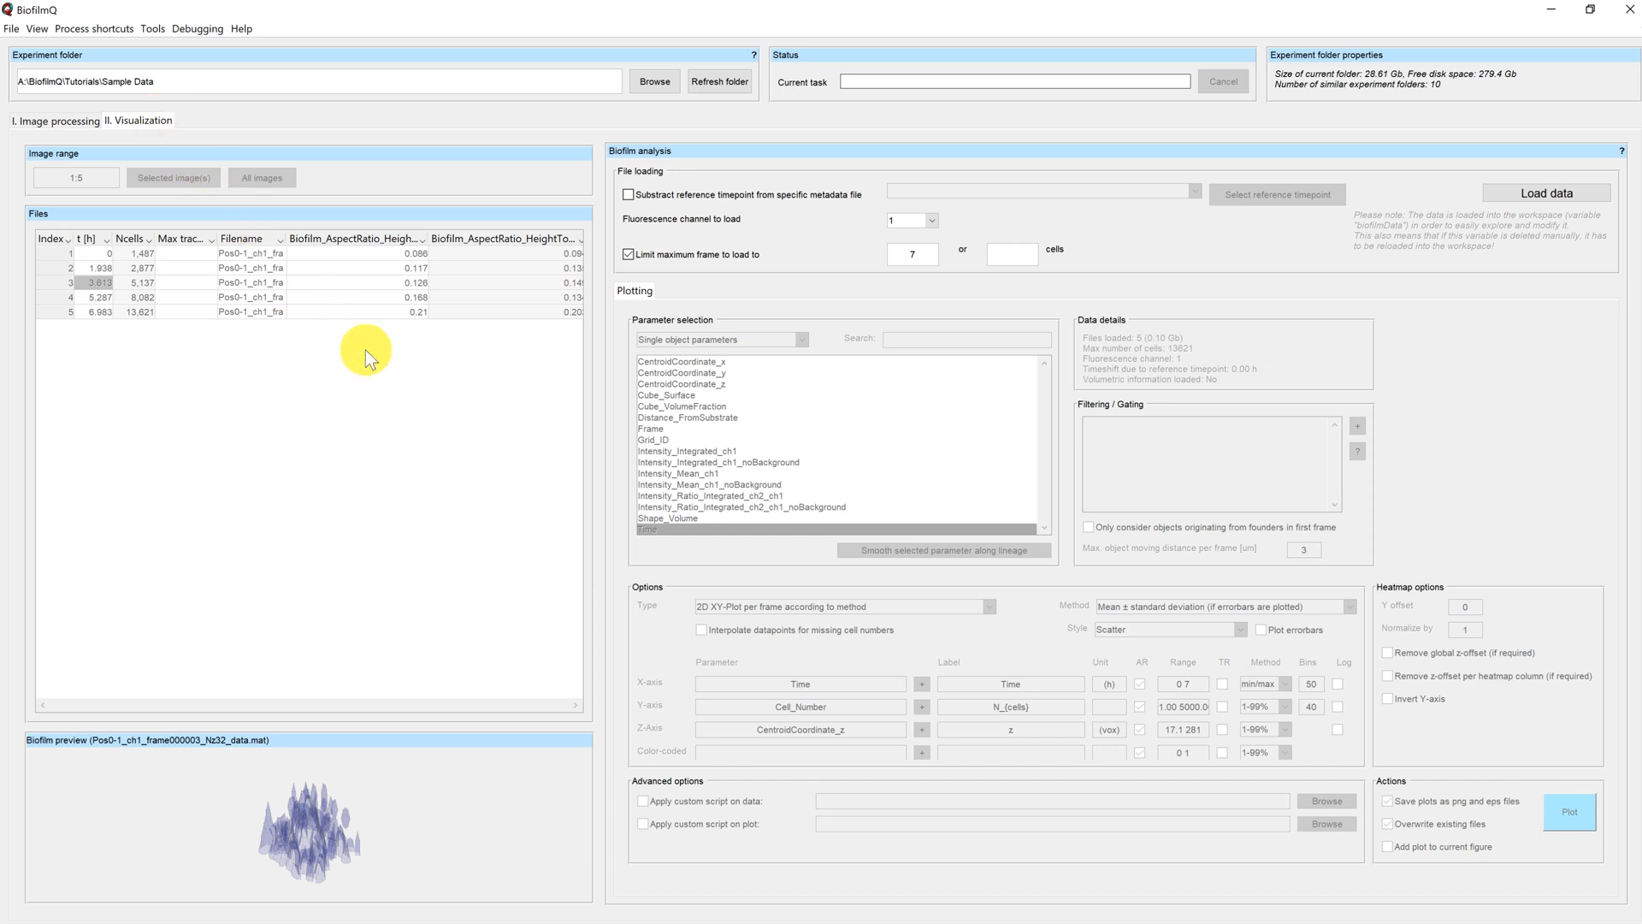
mouse_move(1484, 314)
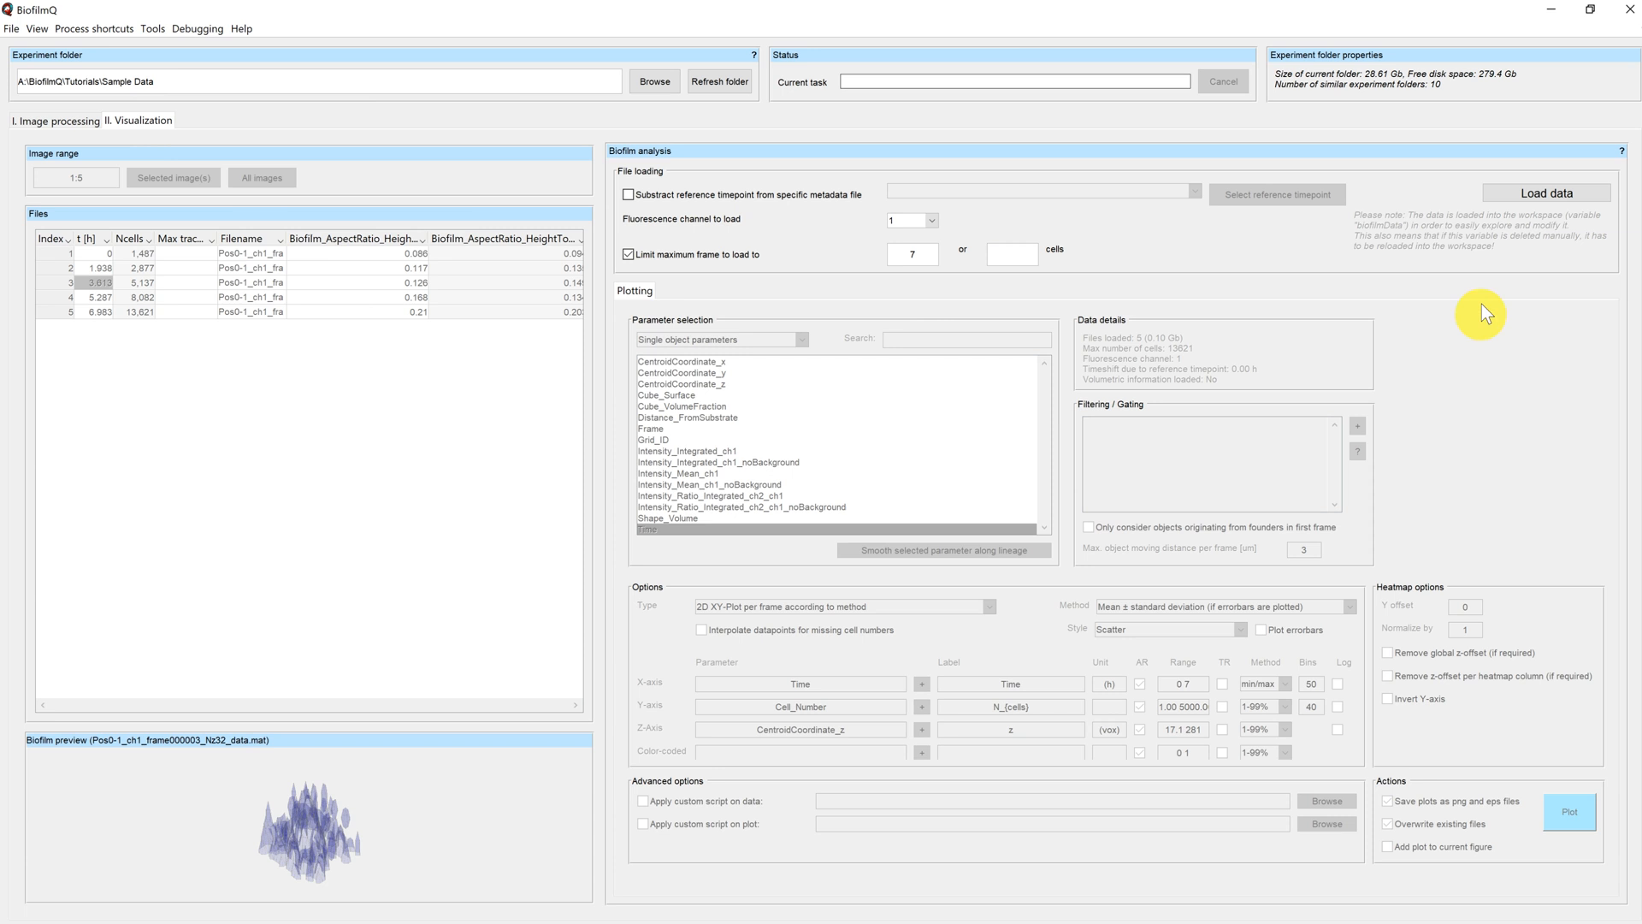
mouse_move(889, 169)
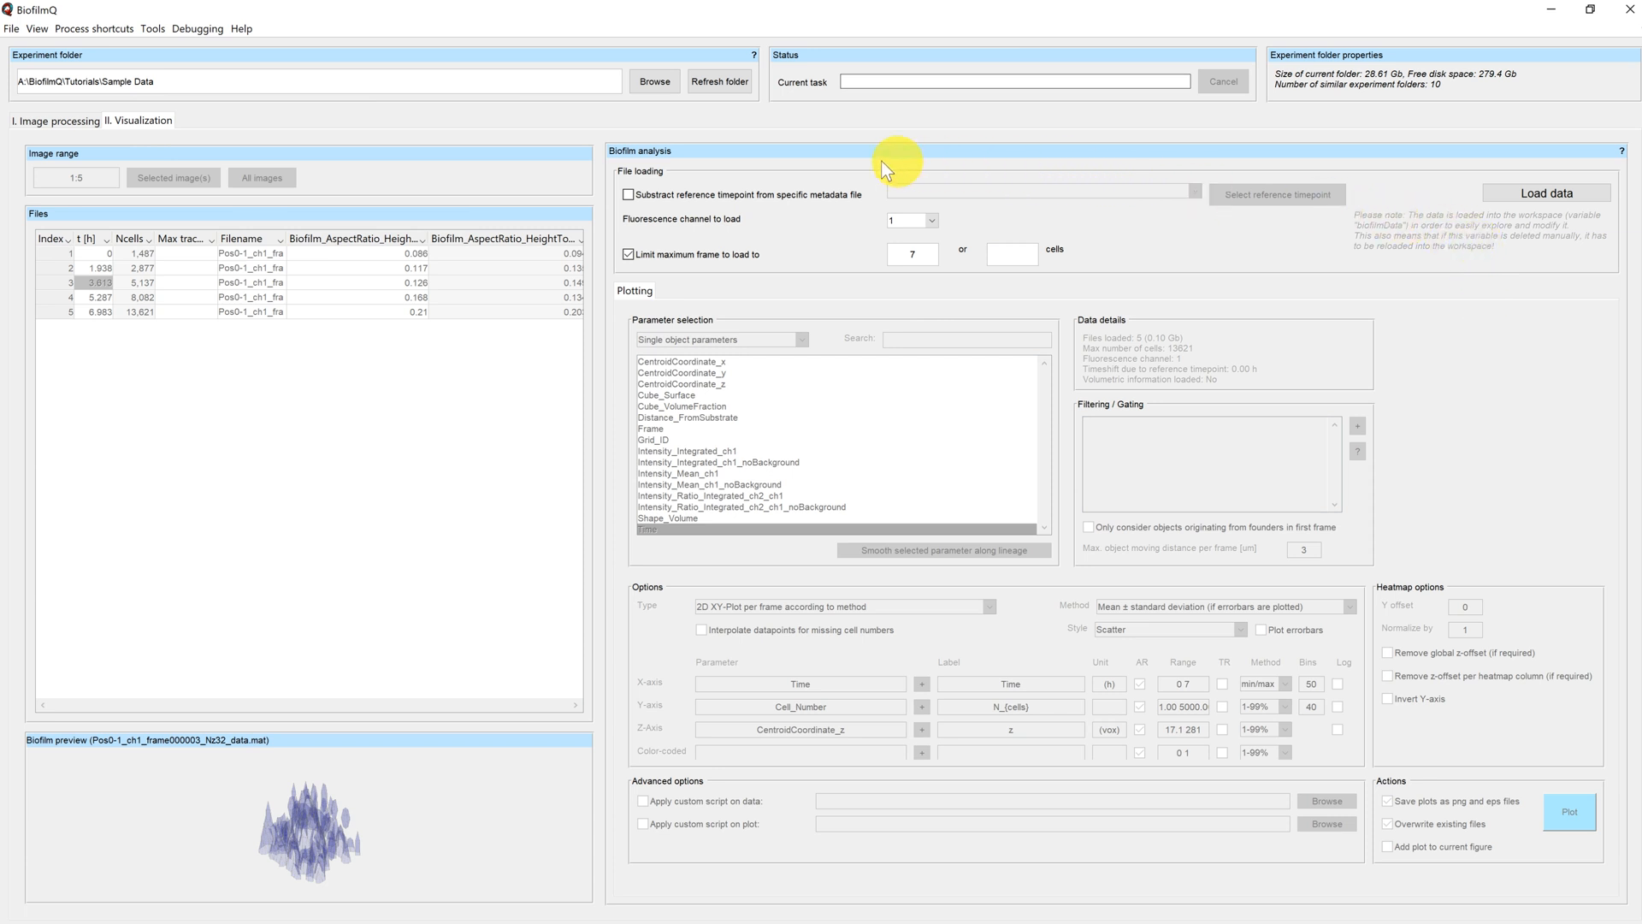
mouse_move(1151, 199)
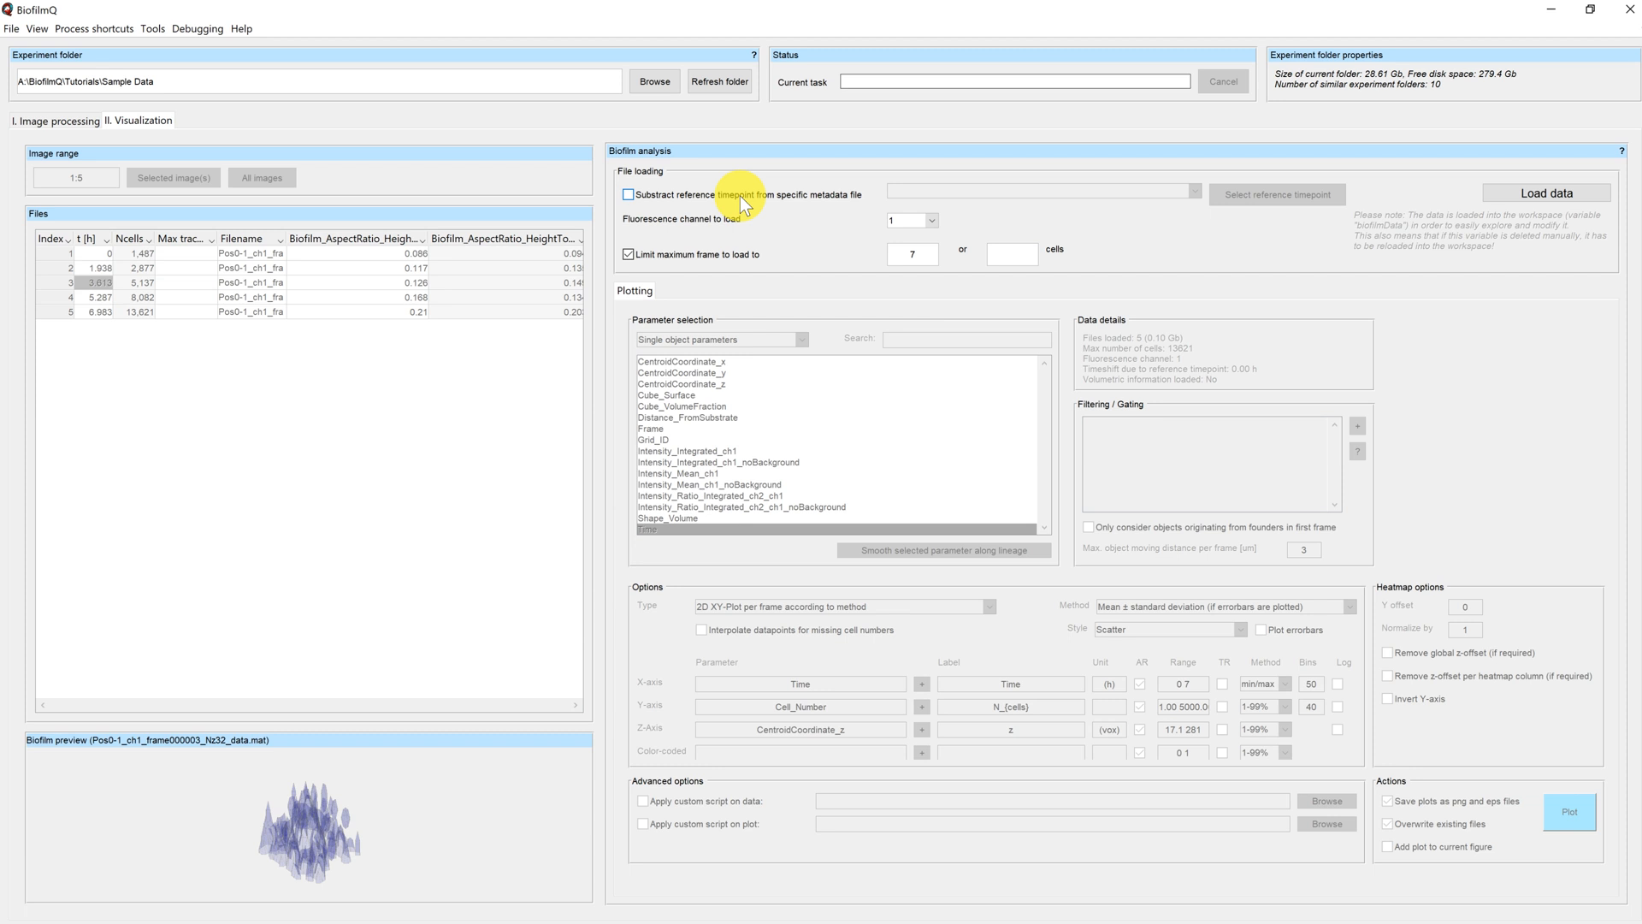
mouse_move(674, 226)
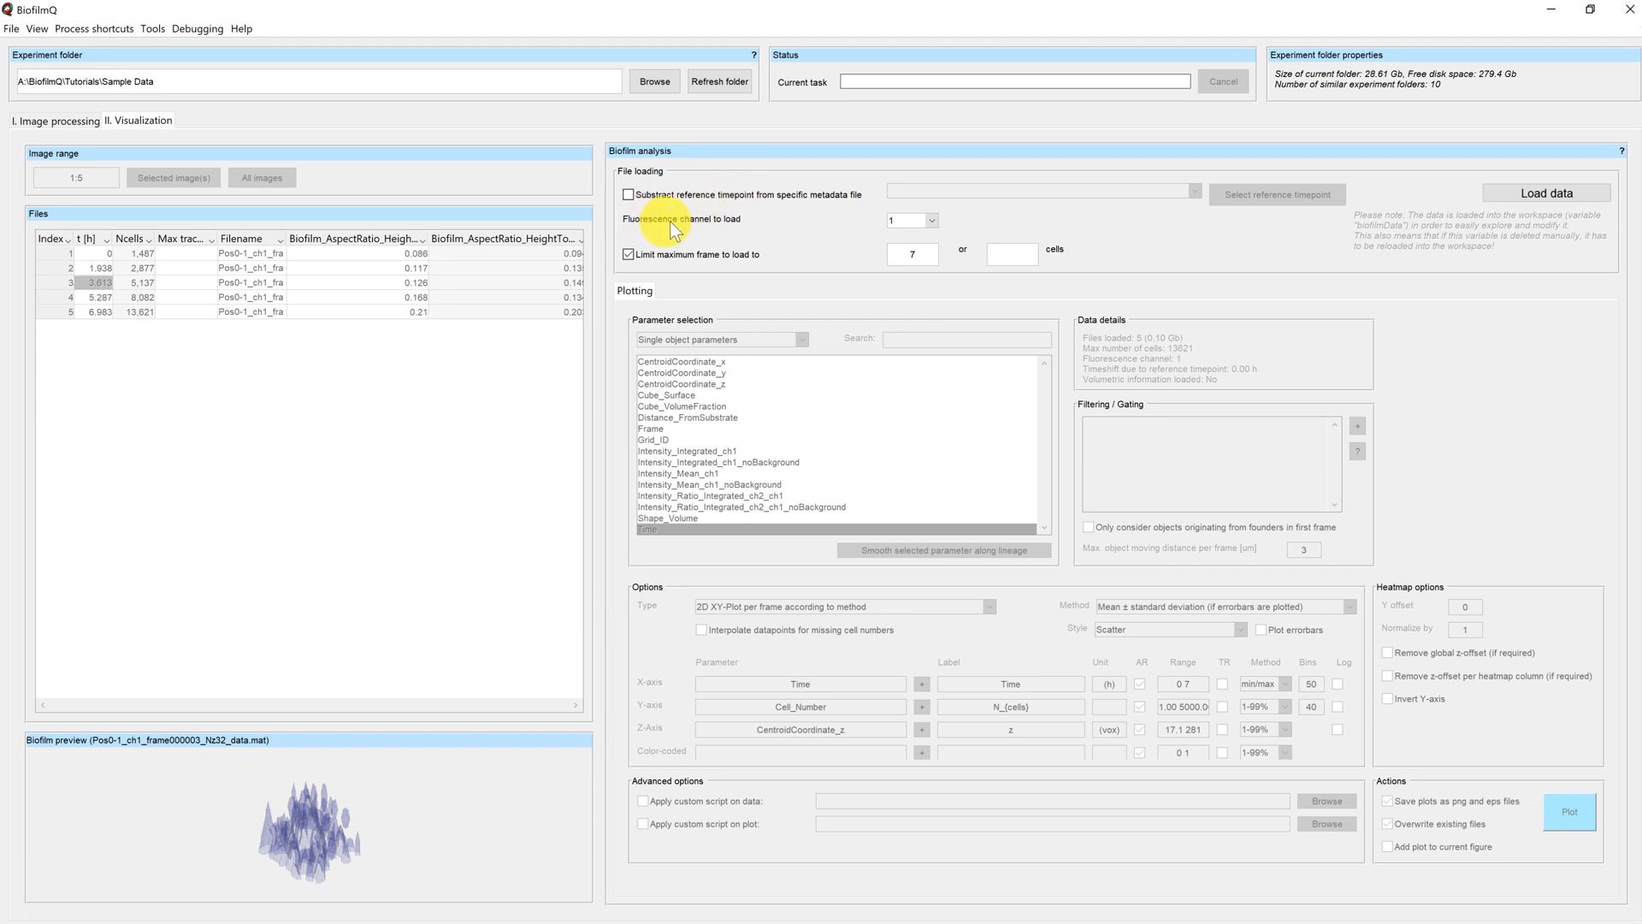
left_click(910, 221)
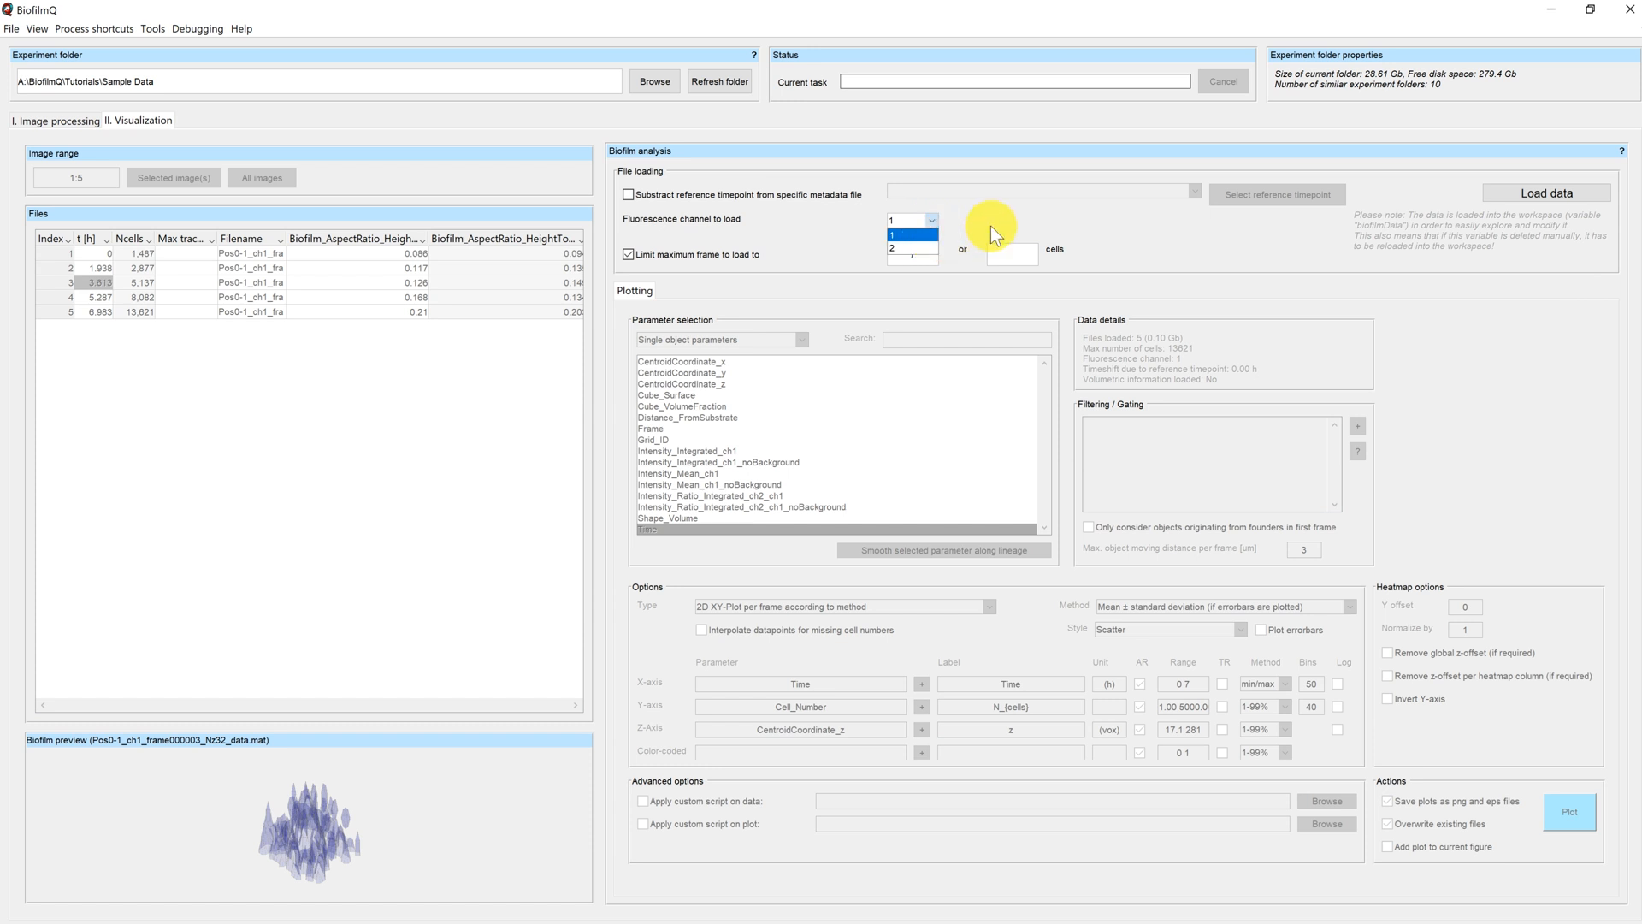
left_click(893, 233)
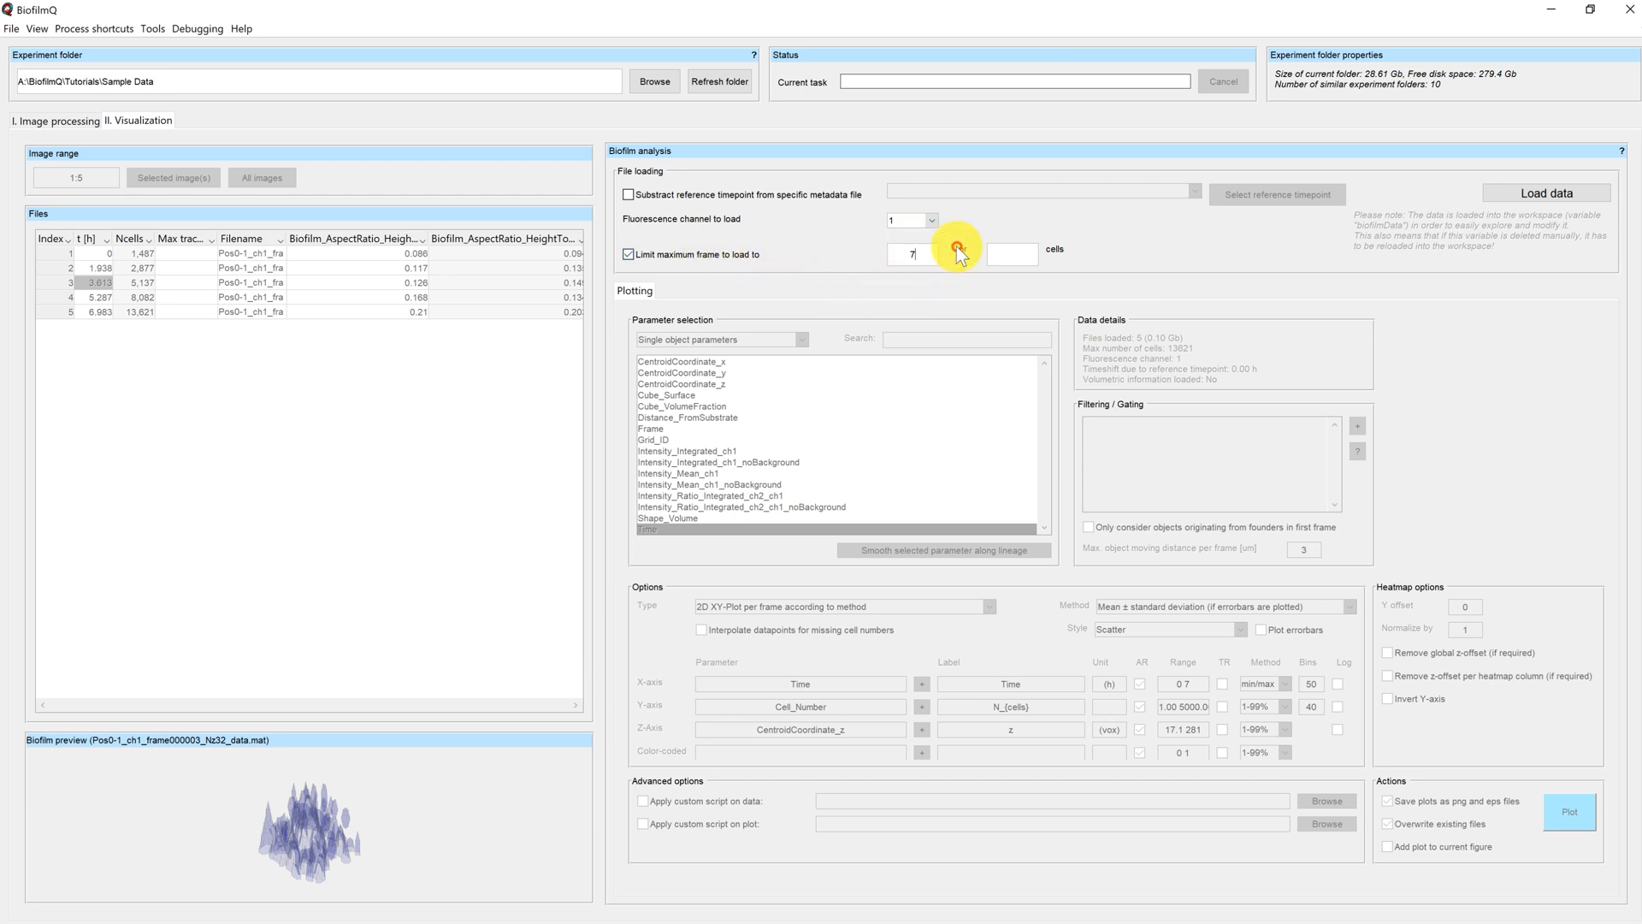
type("4")
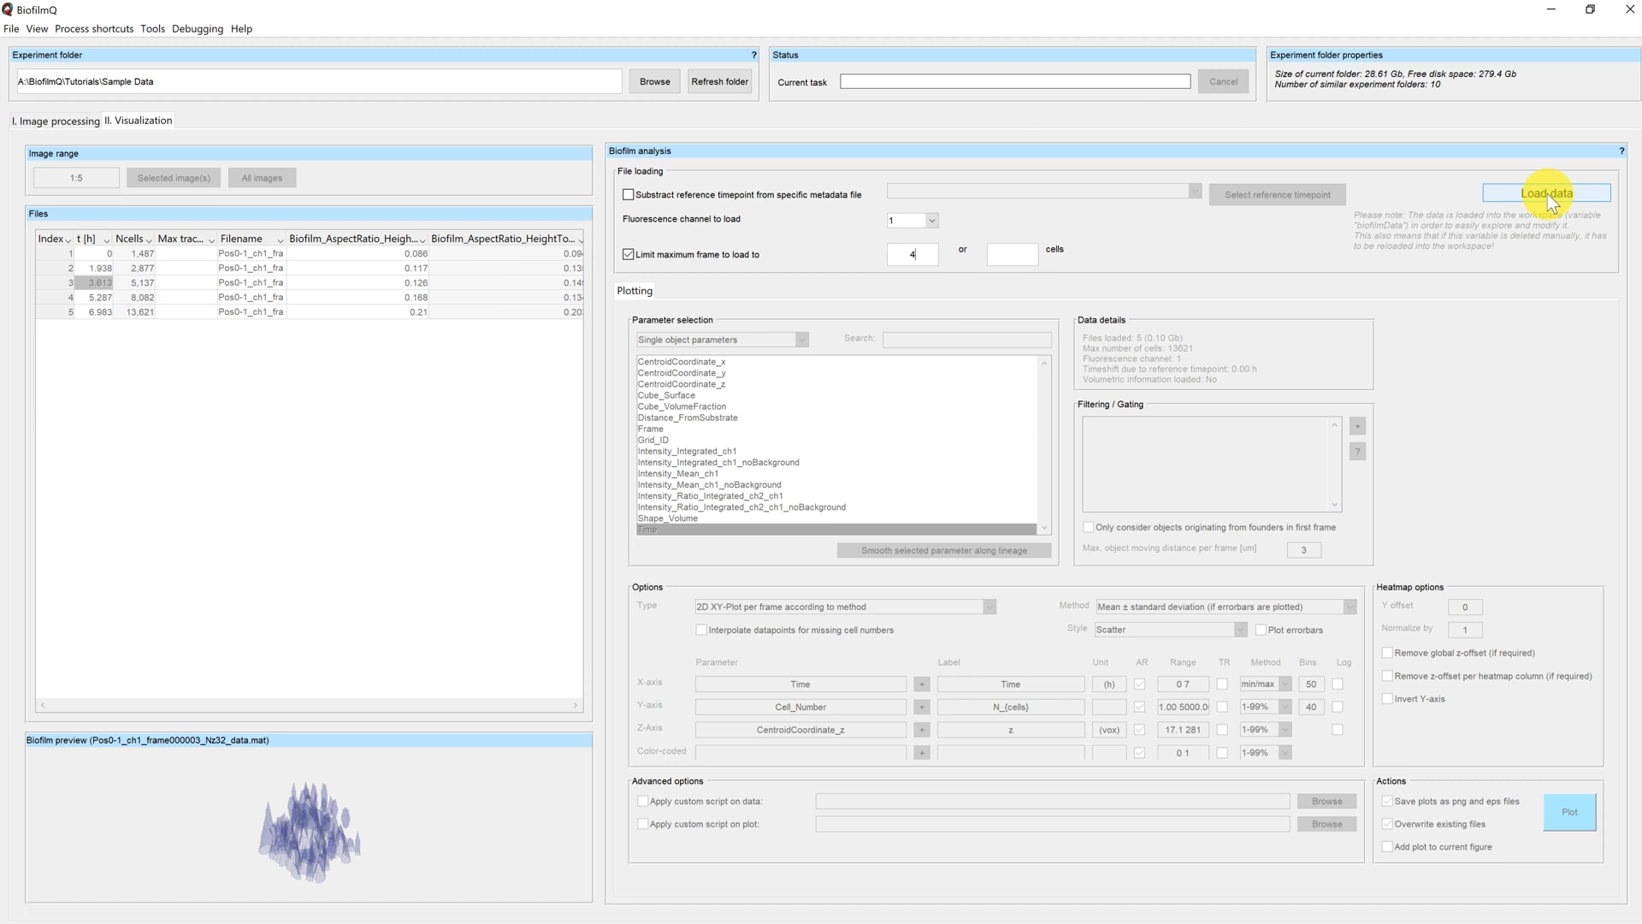
Load the segmented data for the 4 frames until parameters and plotting options appear
left_click(1548, 193)
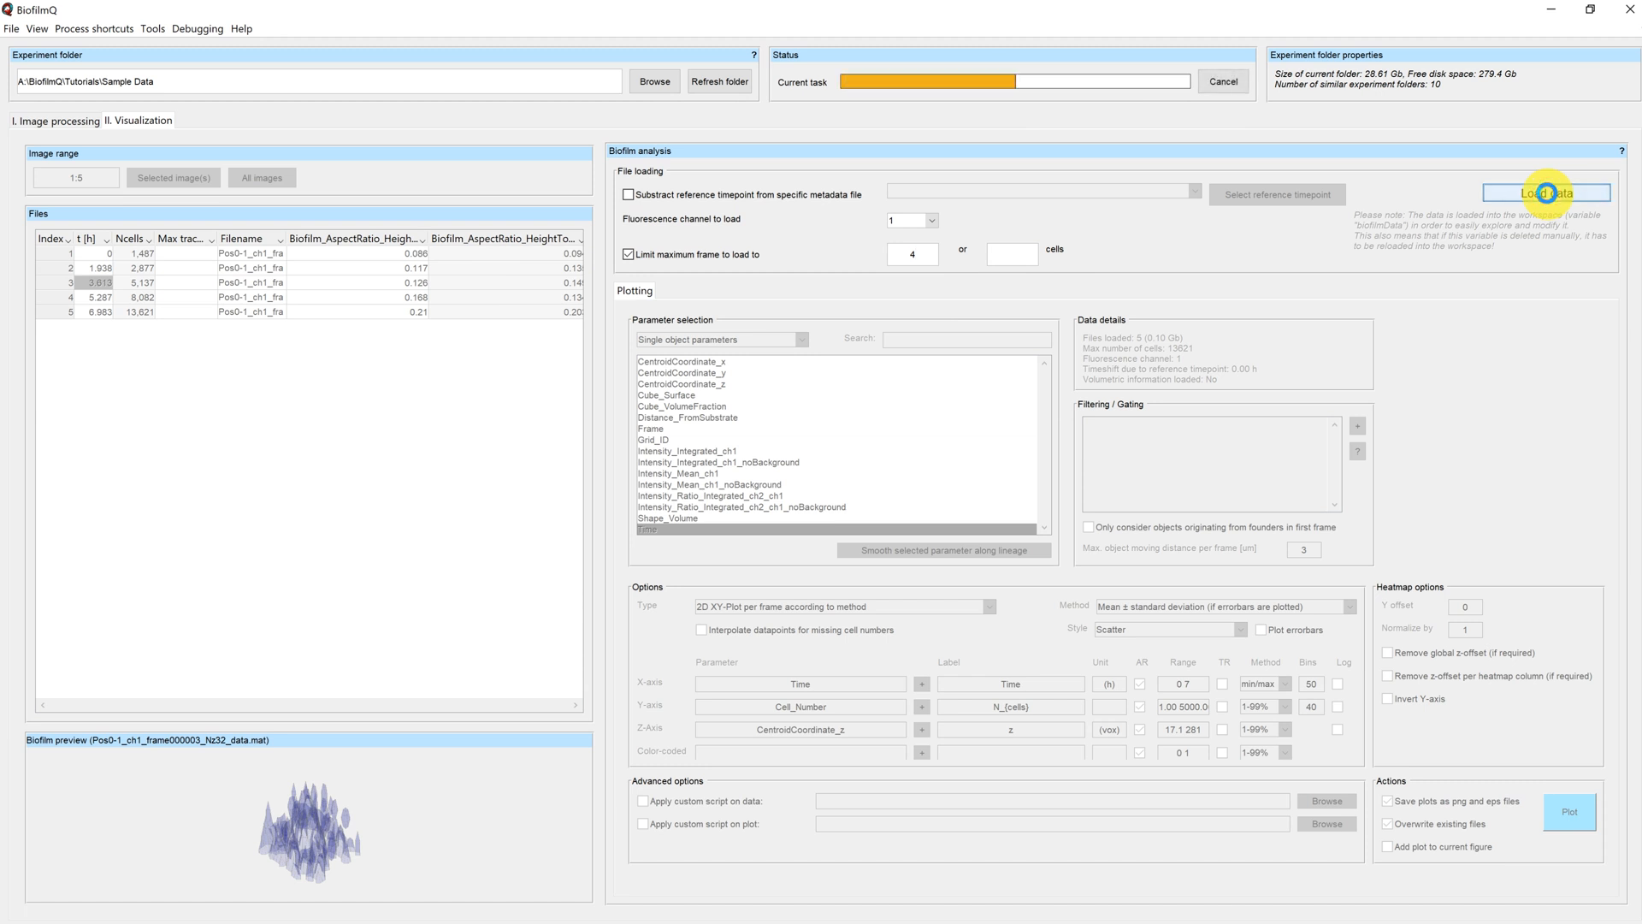
left_click(1544, 193)
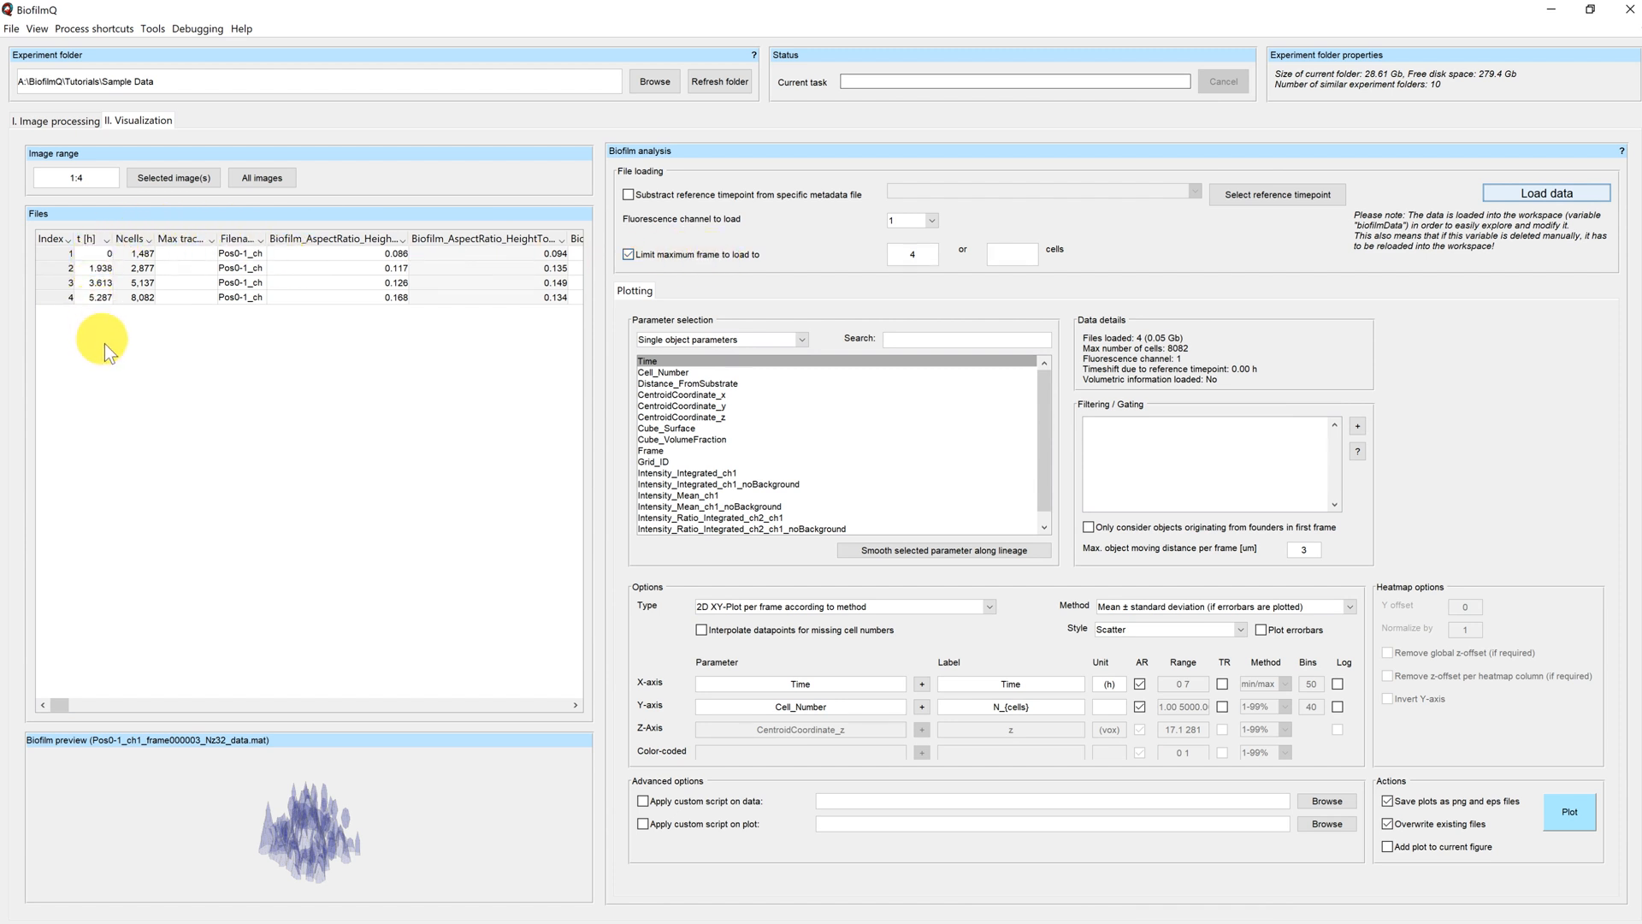
mouse_move(115, 356)
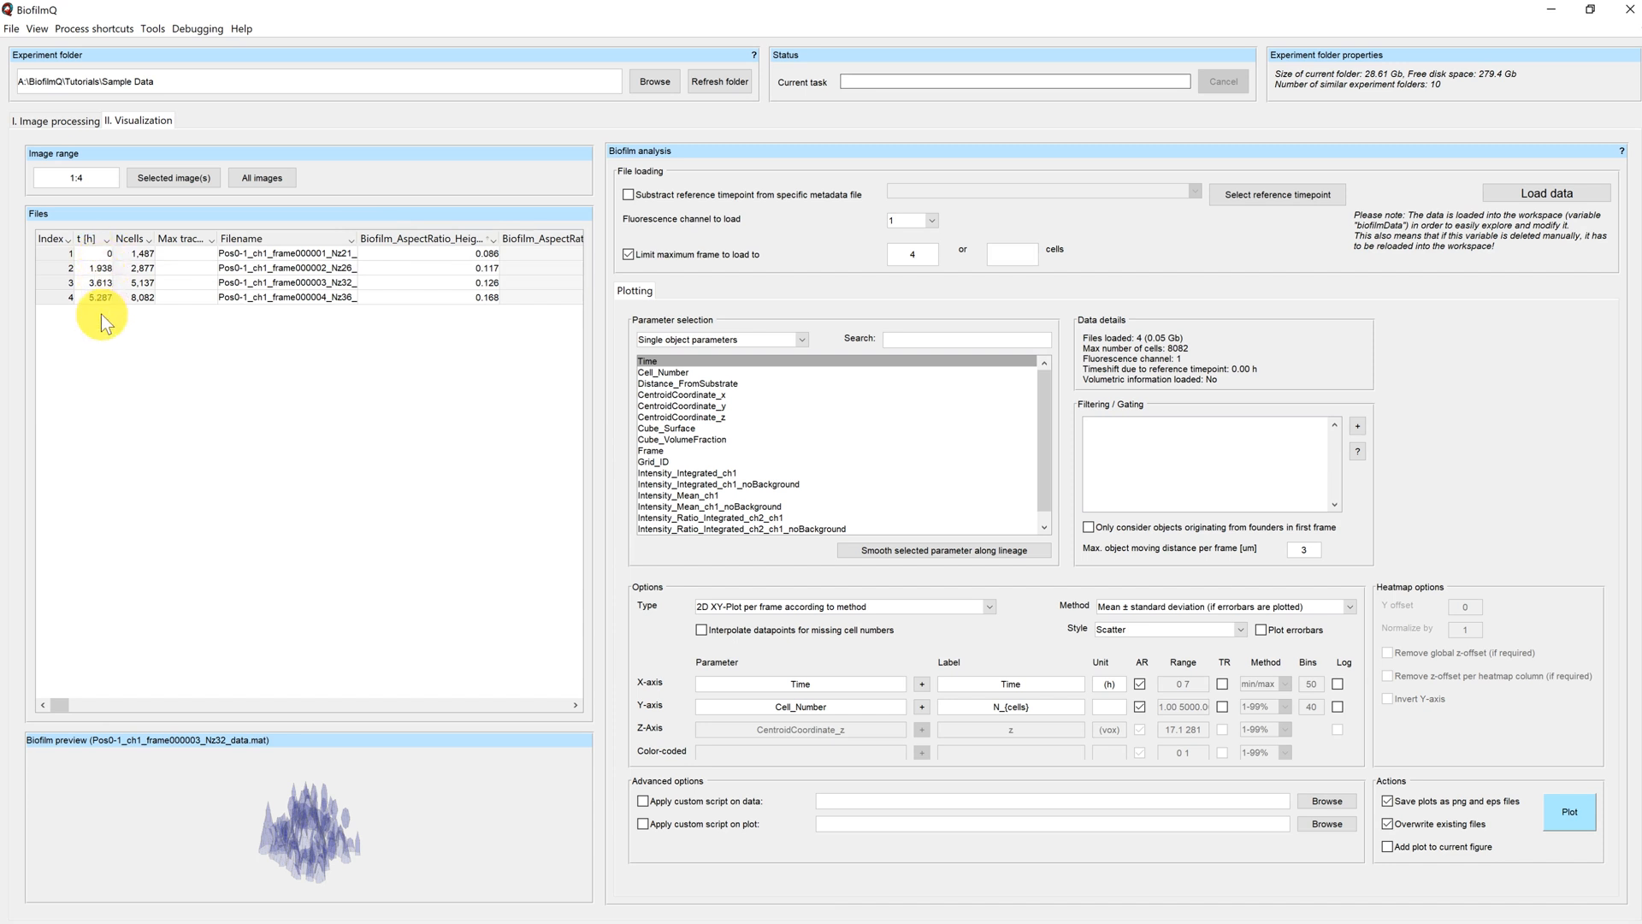
mouse_move(137, 315)
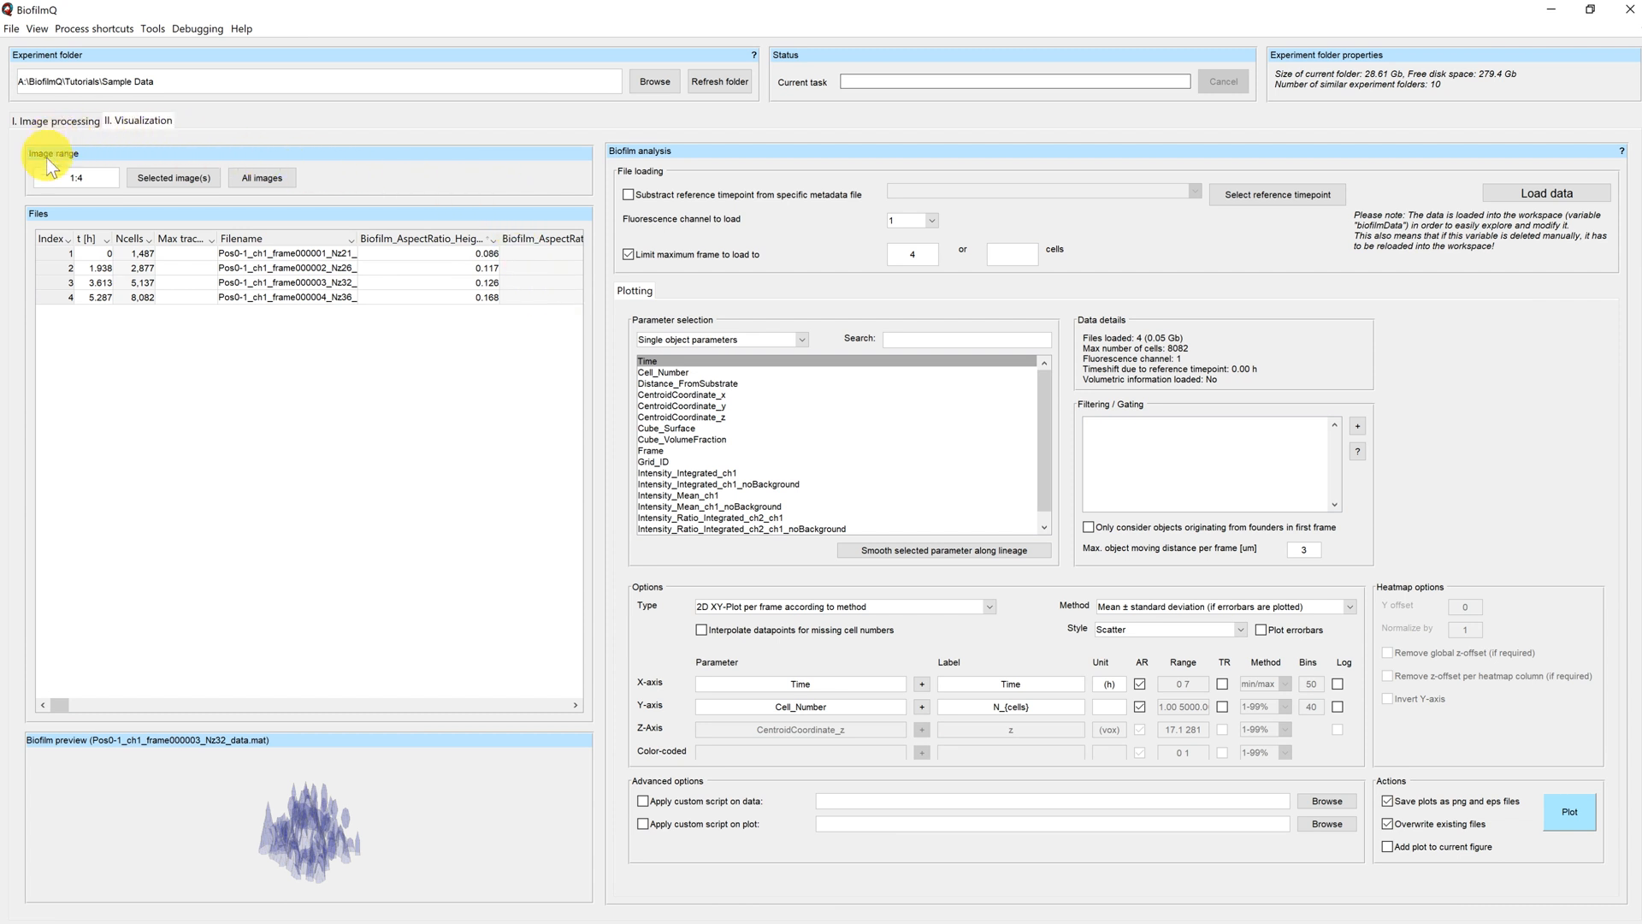
mouse_move(222, 165)
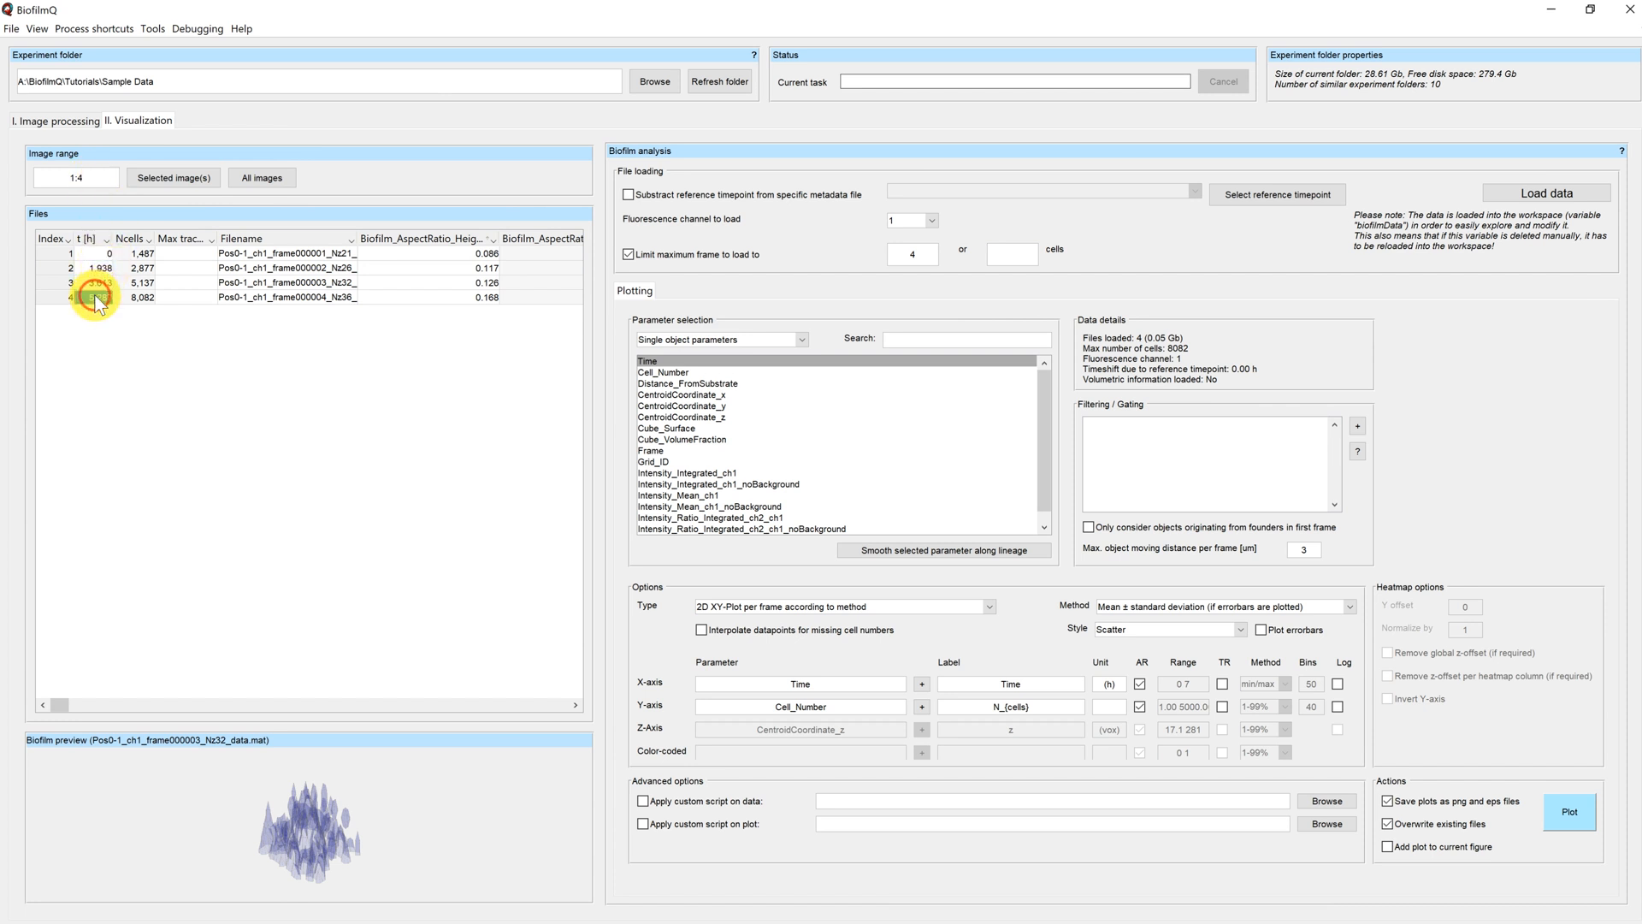
Preview frame 4's biofilm, then reset the image range to 1:4
left_click(173, 177)
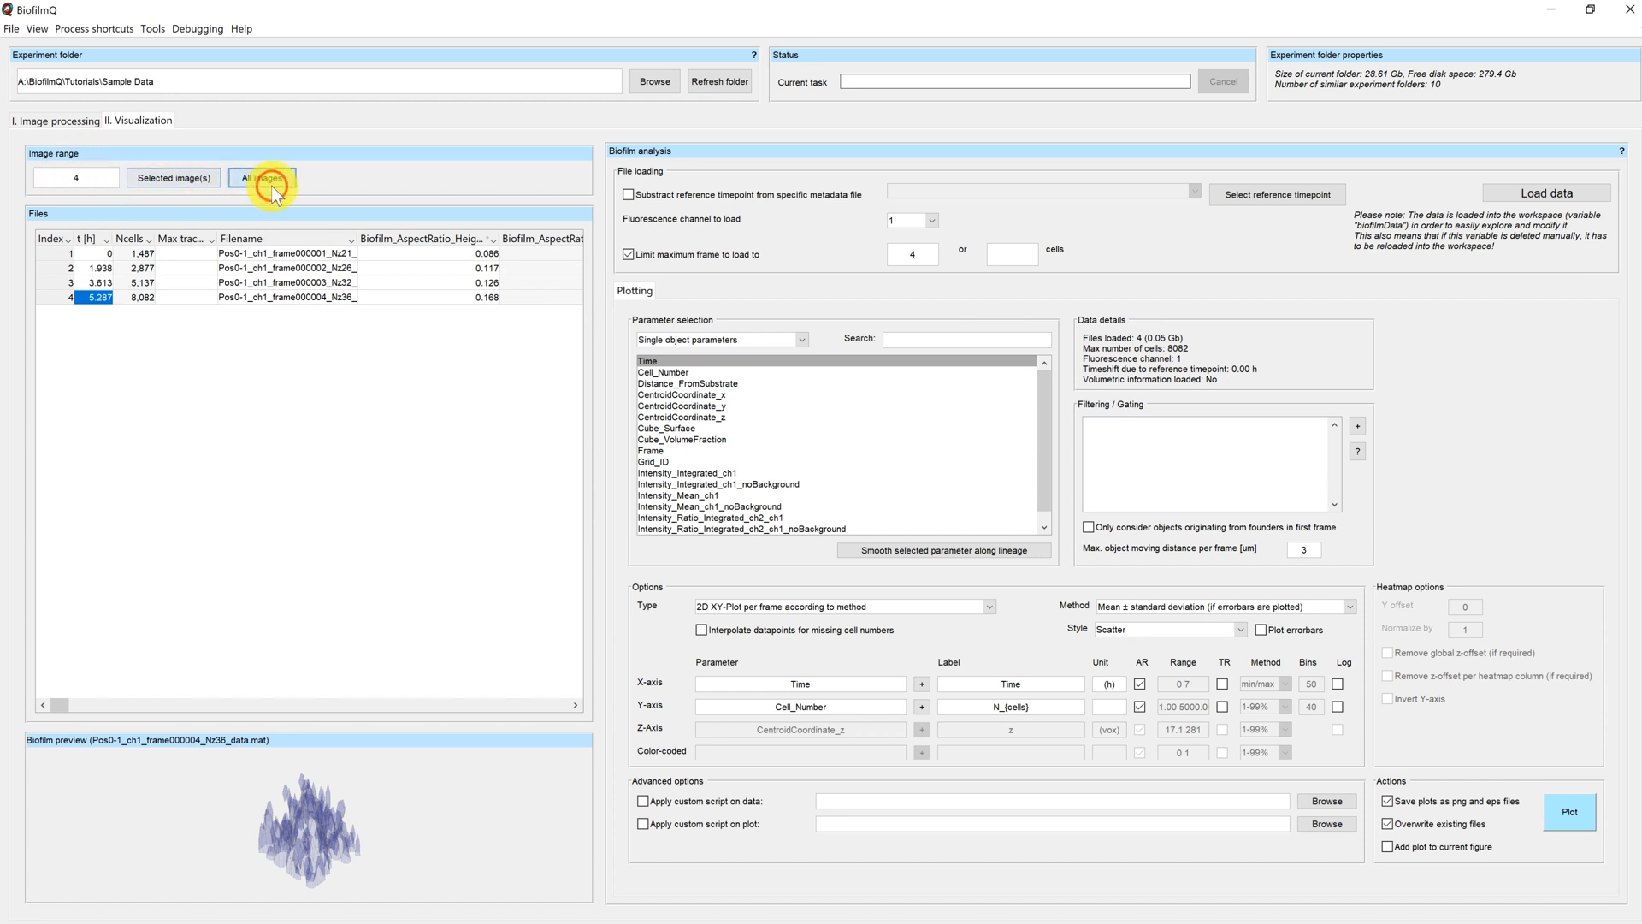
left_click(262, 176)
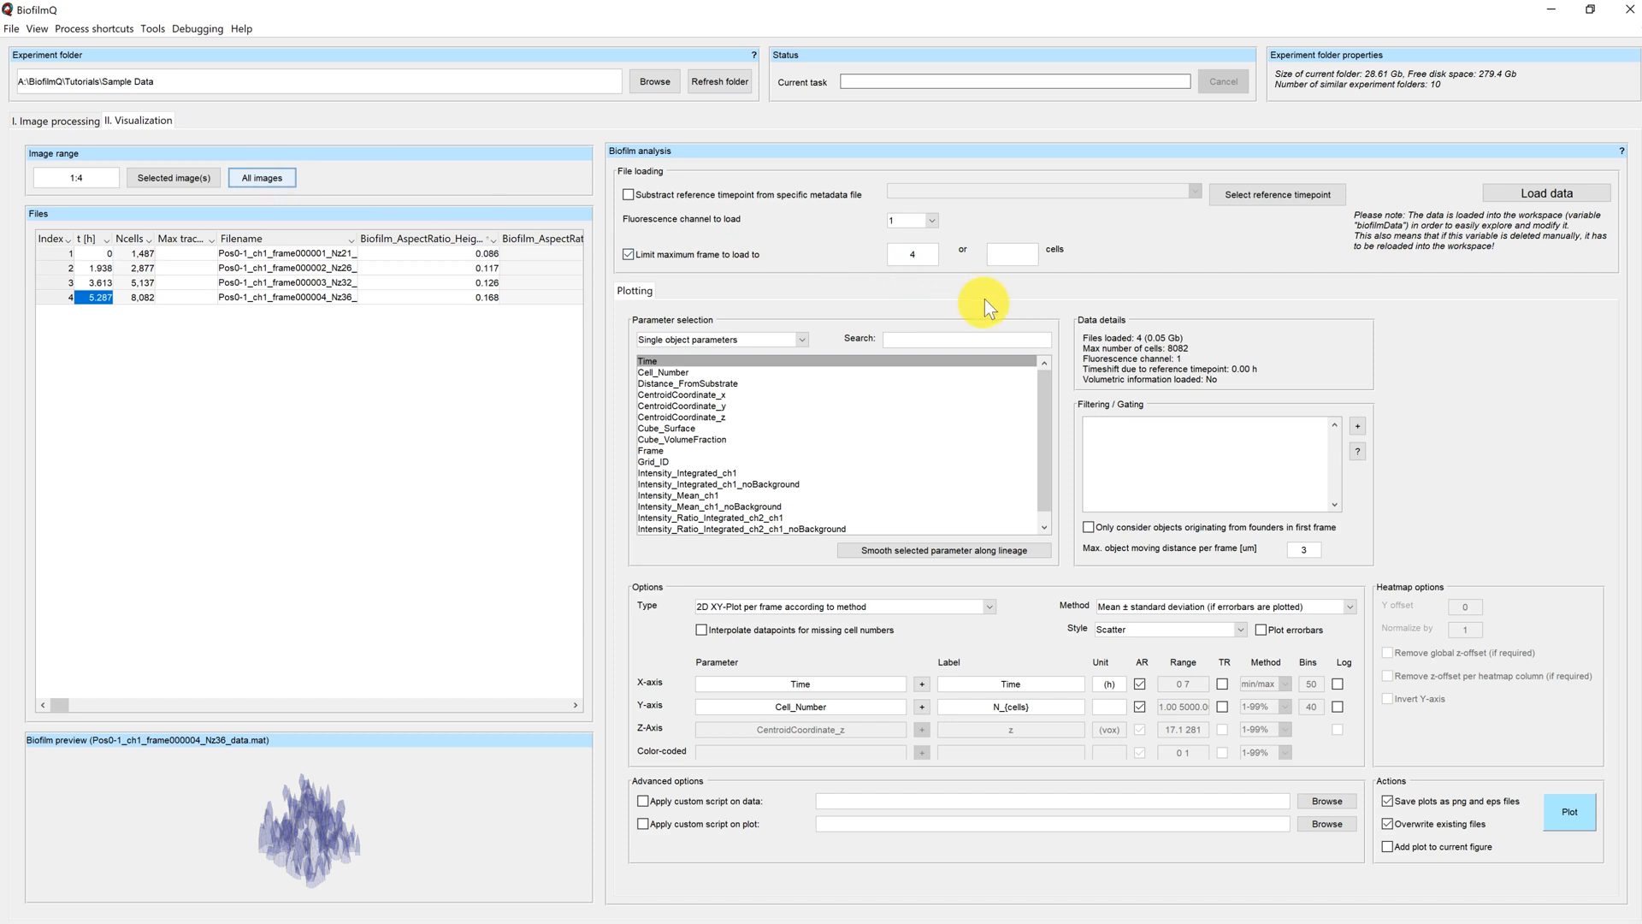
mouse_move(1360, 754)
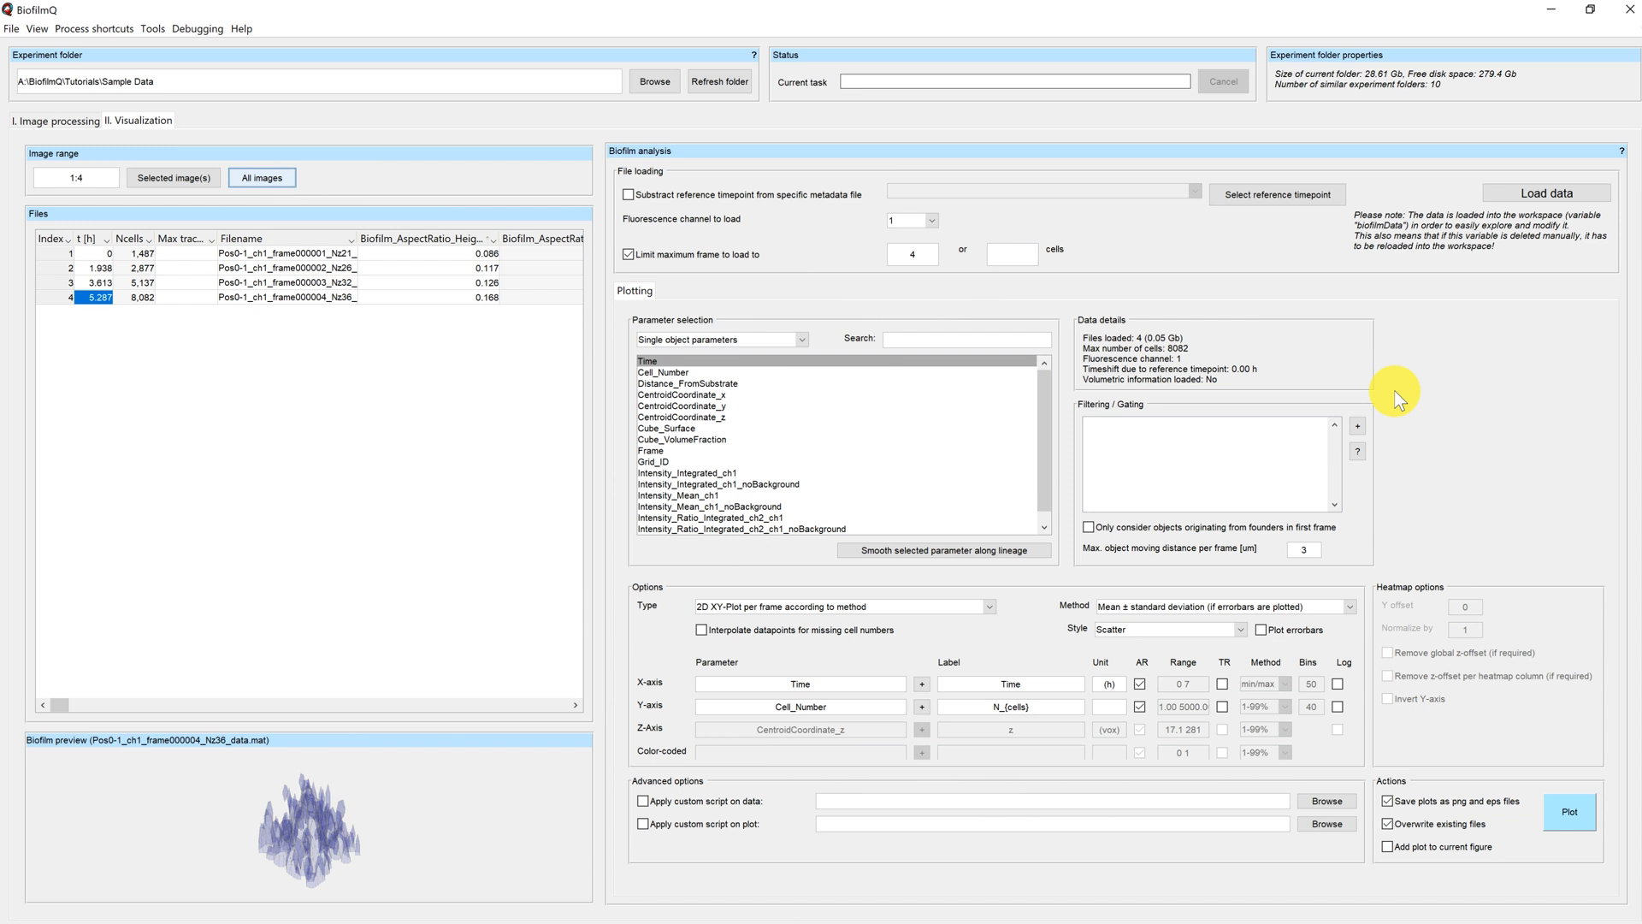
mouse_move(1240, 419)
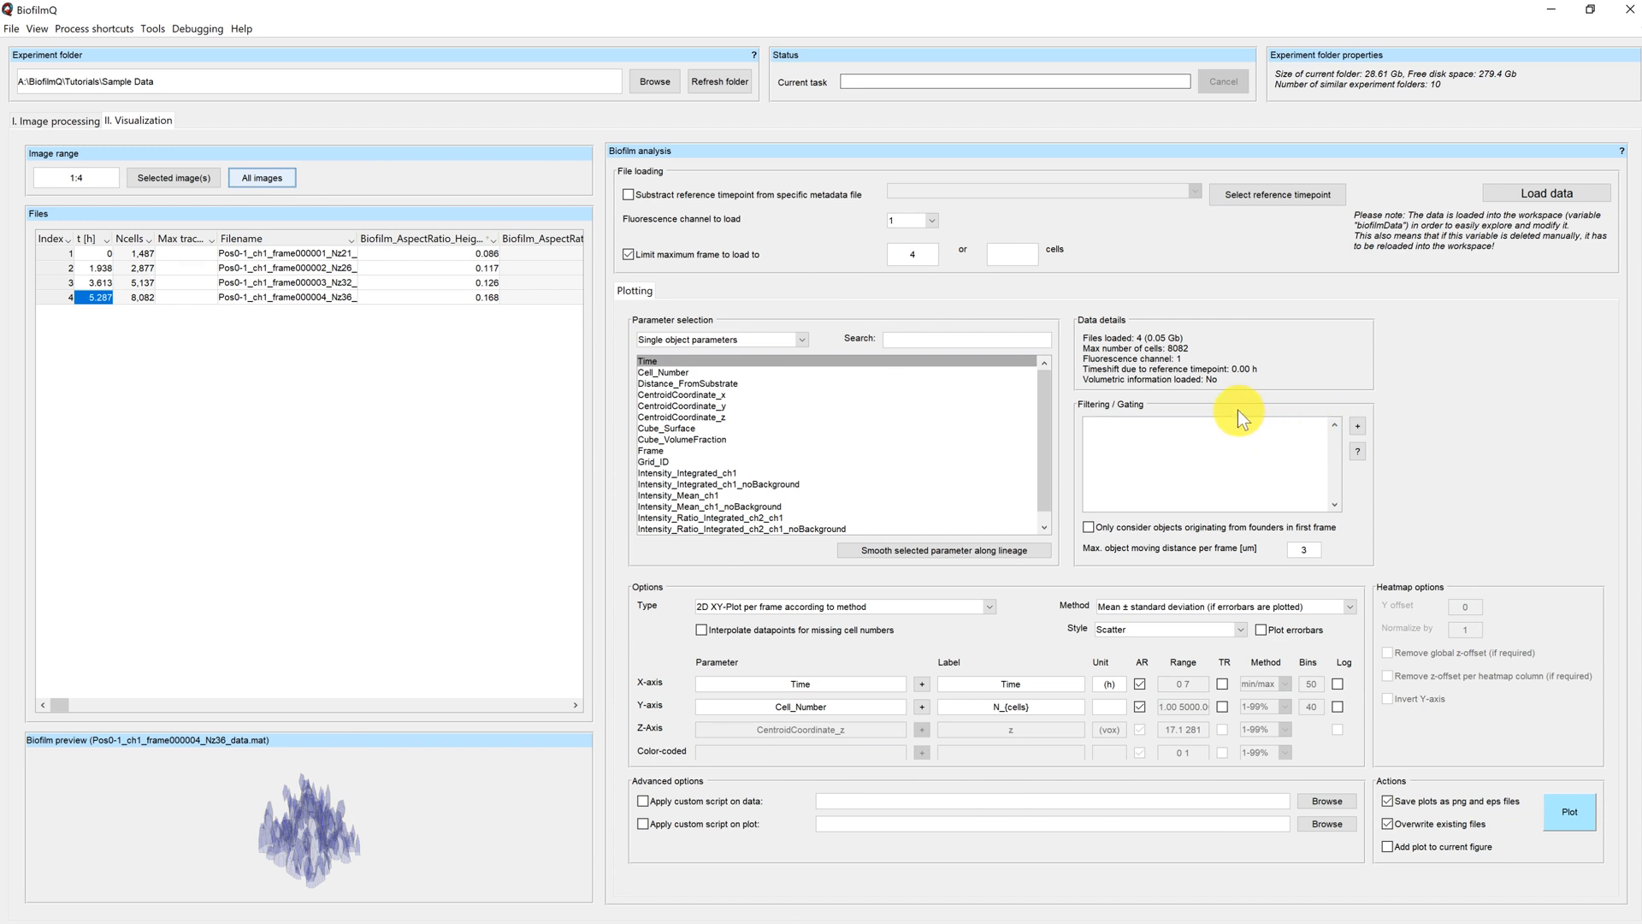
mouse_move(1110, 403)
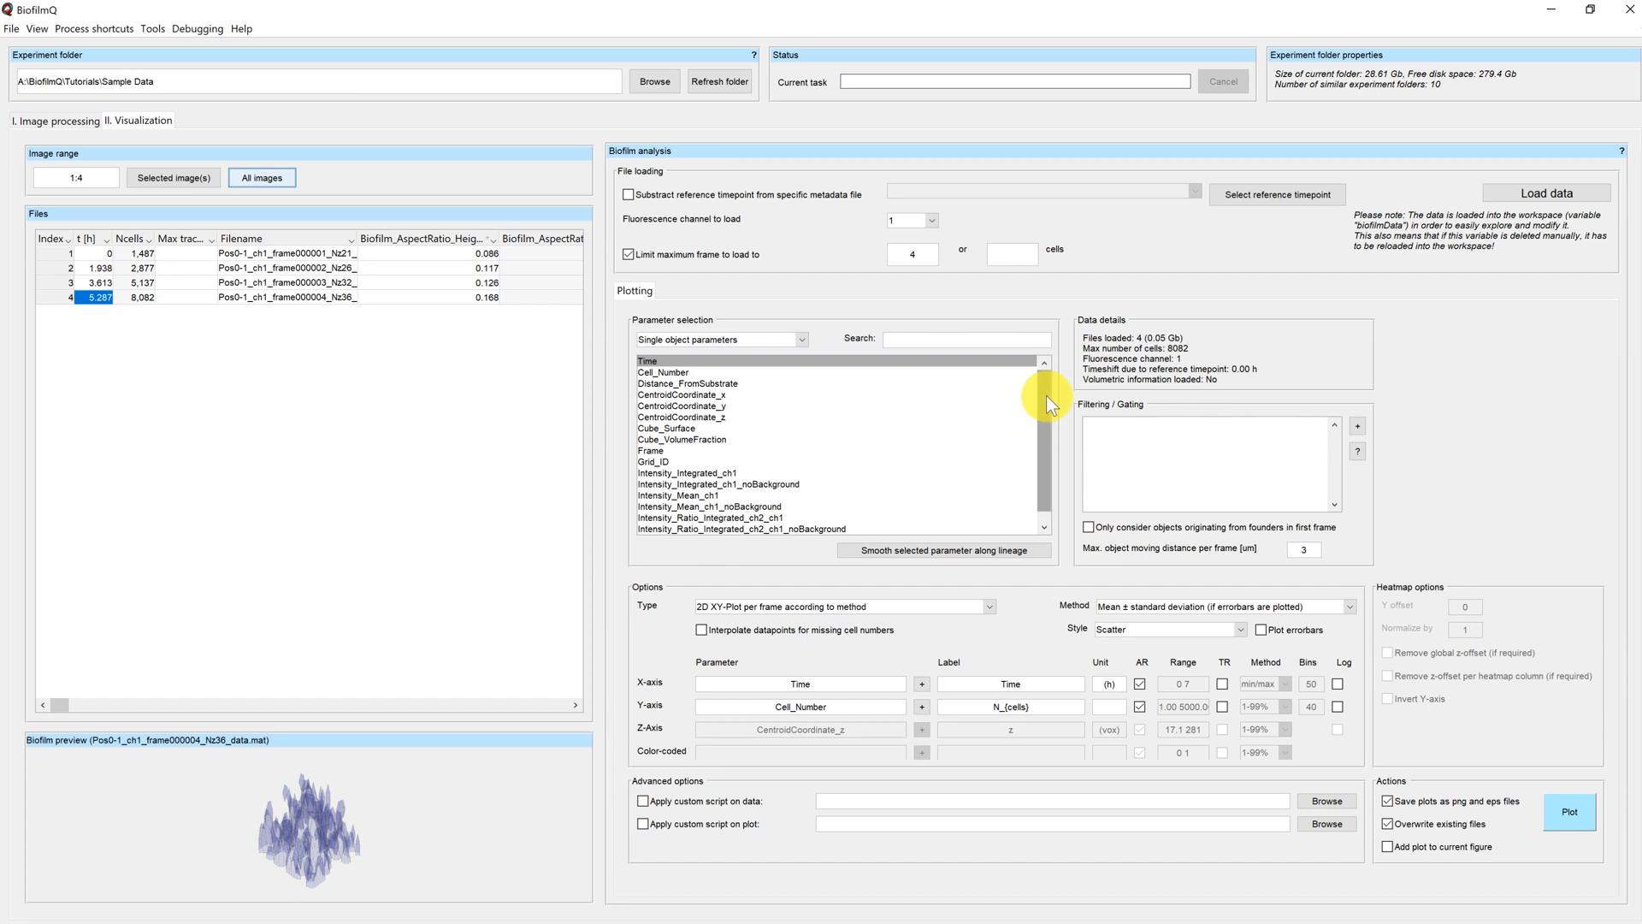
scroll("down", 3)
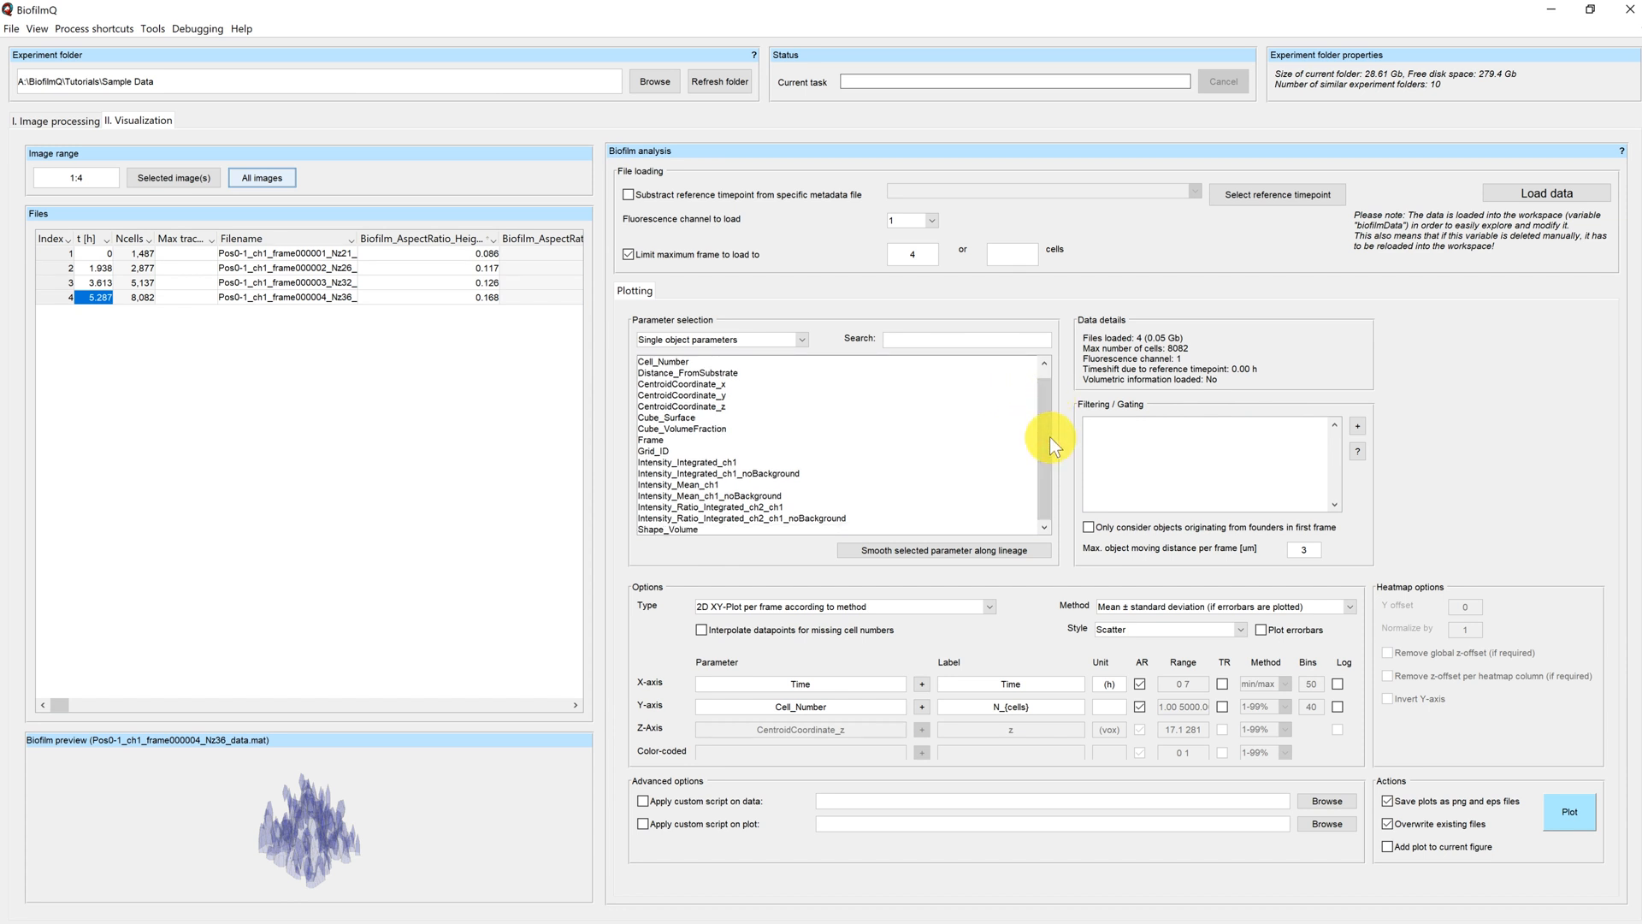
mouse_move(828, 350)
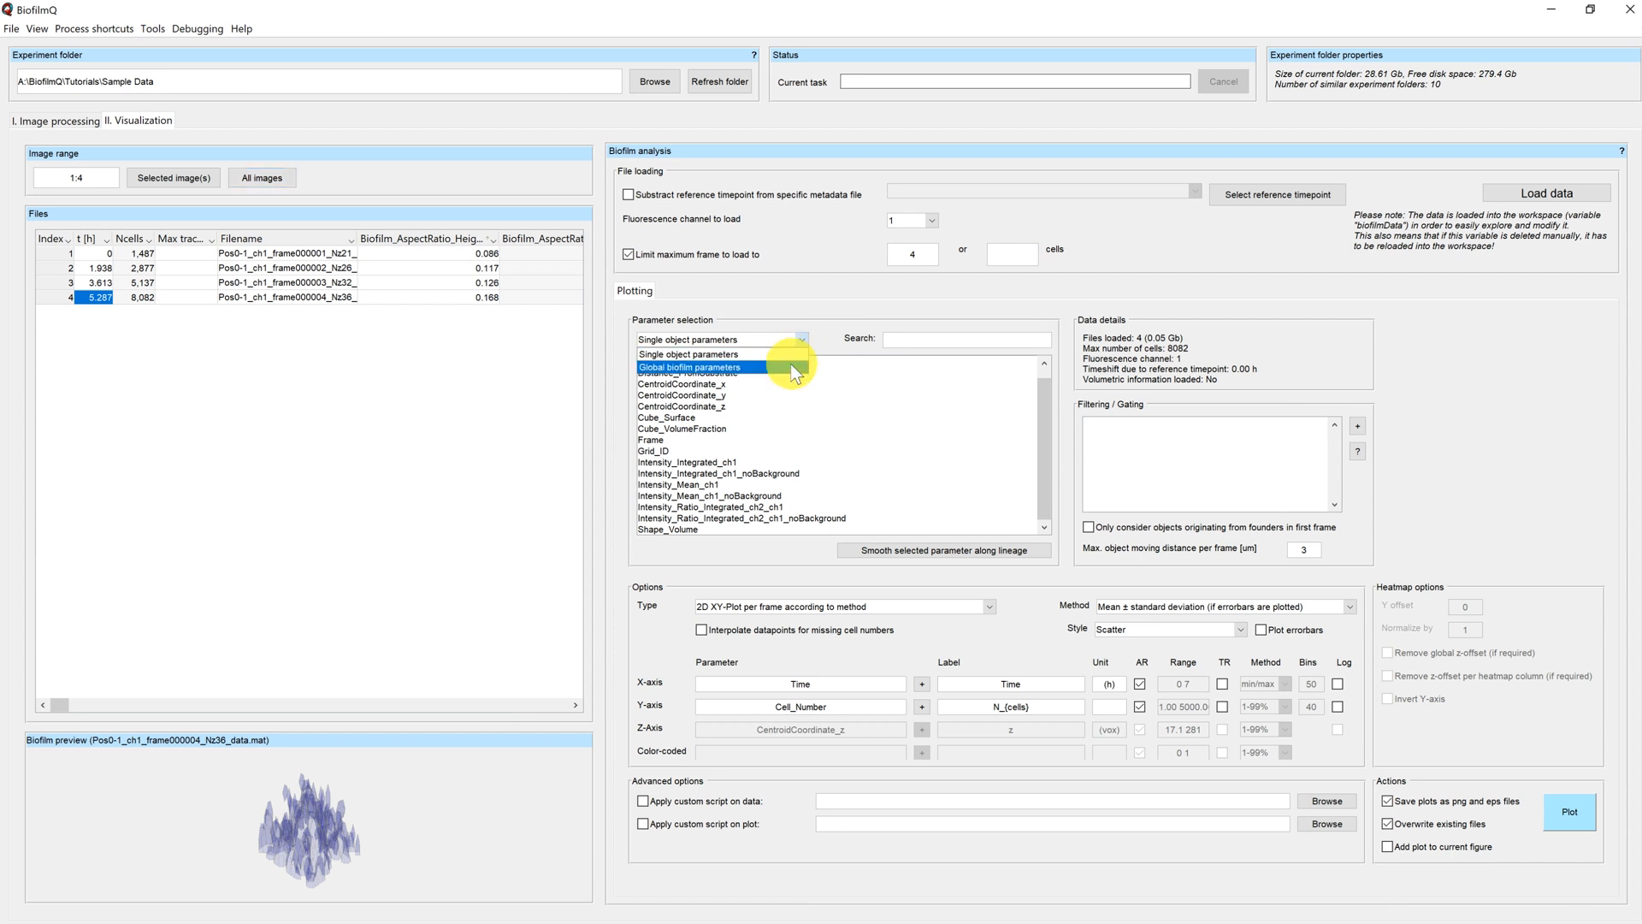
left_click(689, 366)
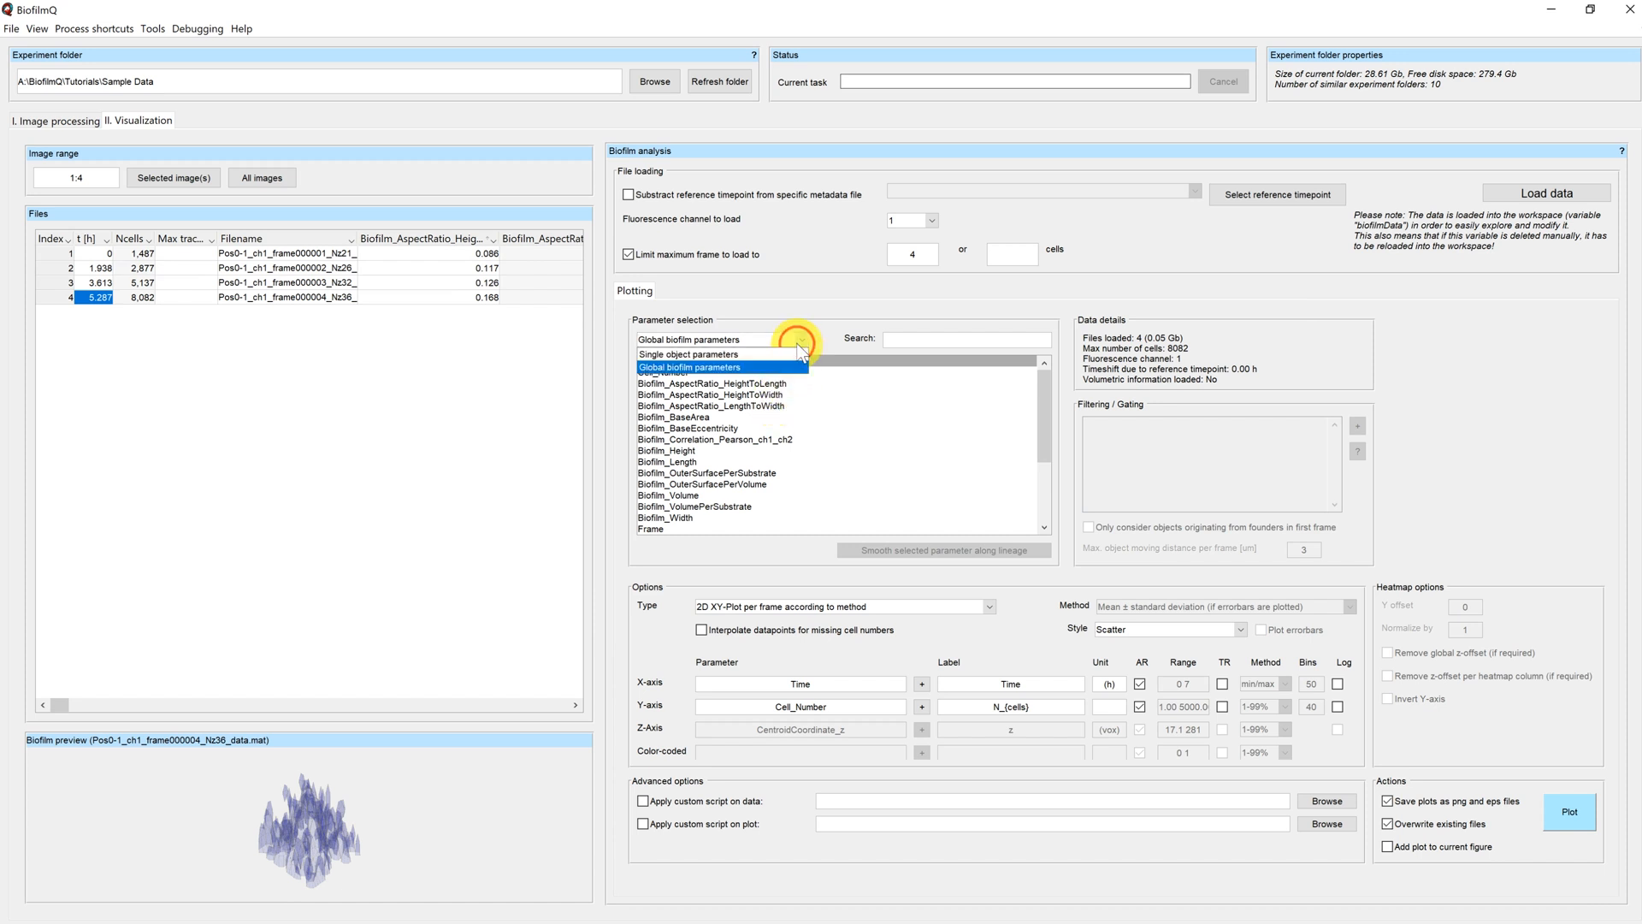
left_click(687, 354)
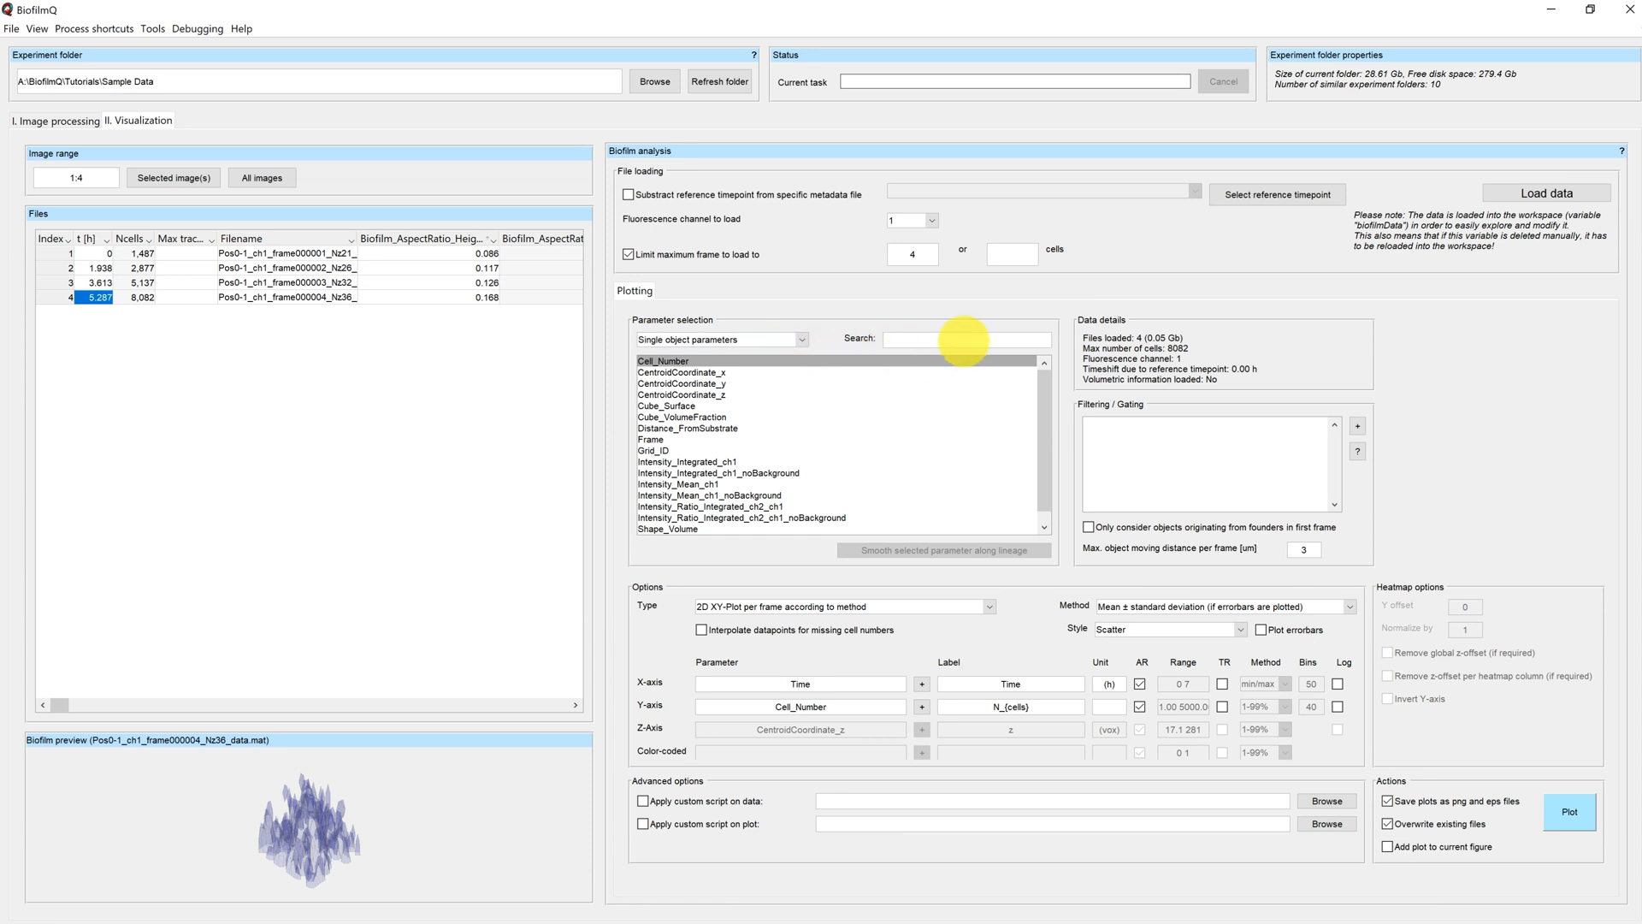
type("cube")
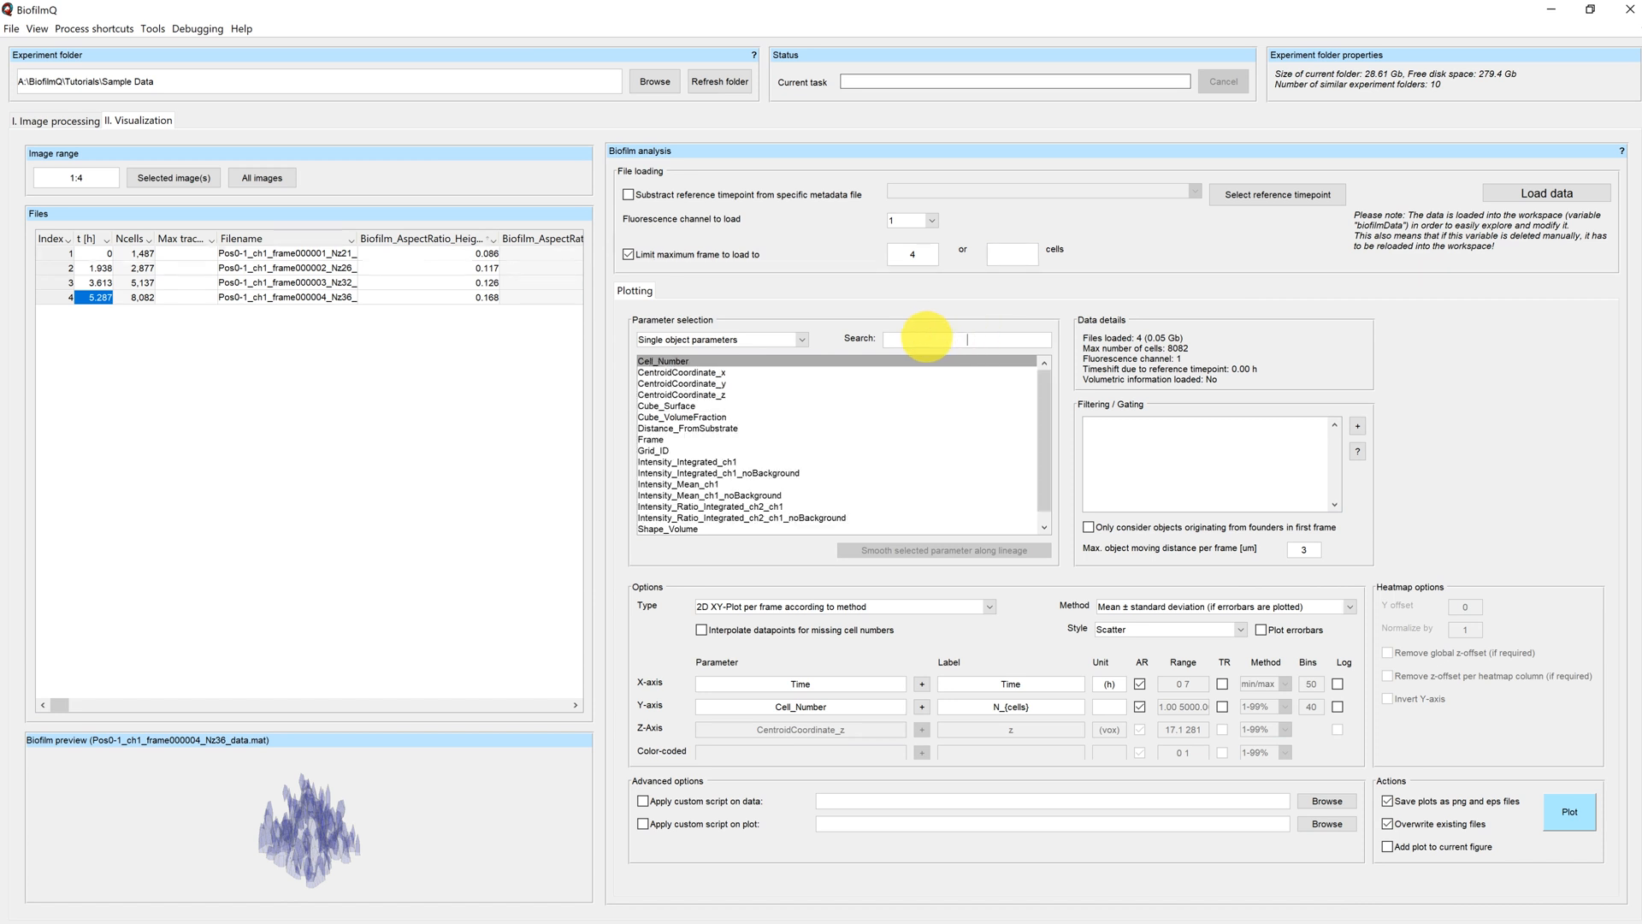
mouse_move(1218, 580)
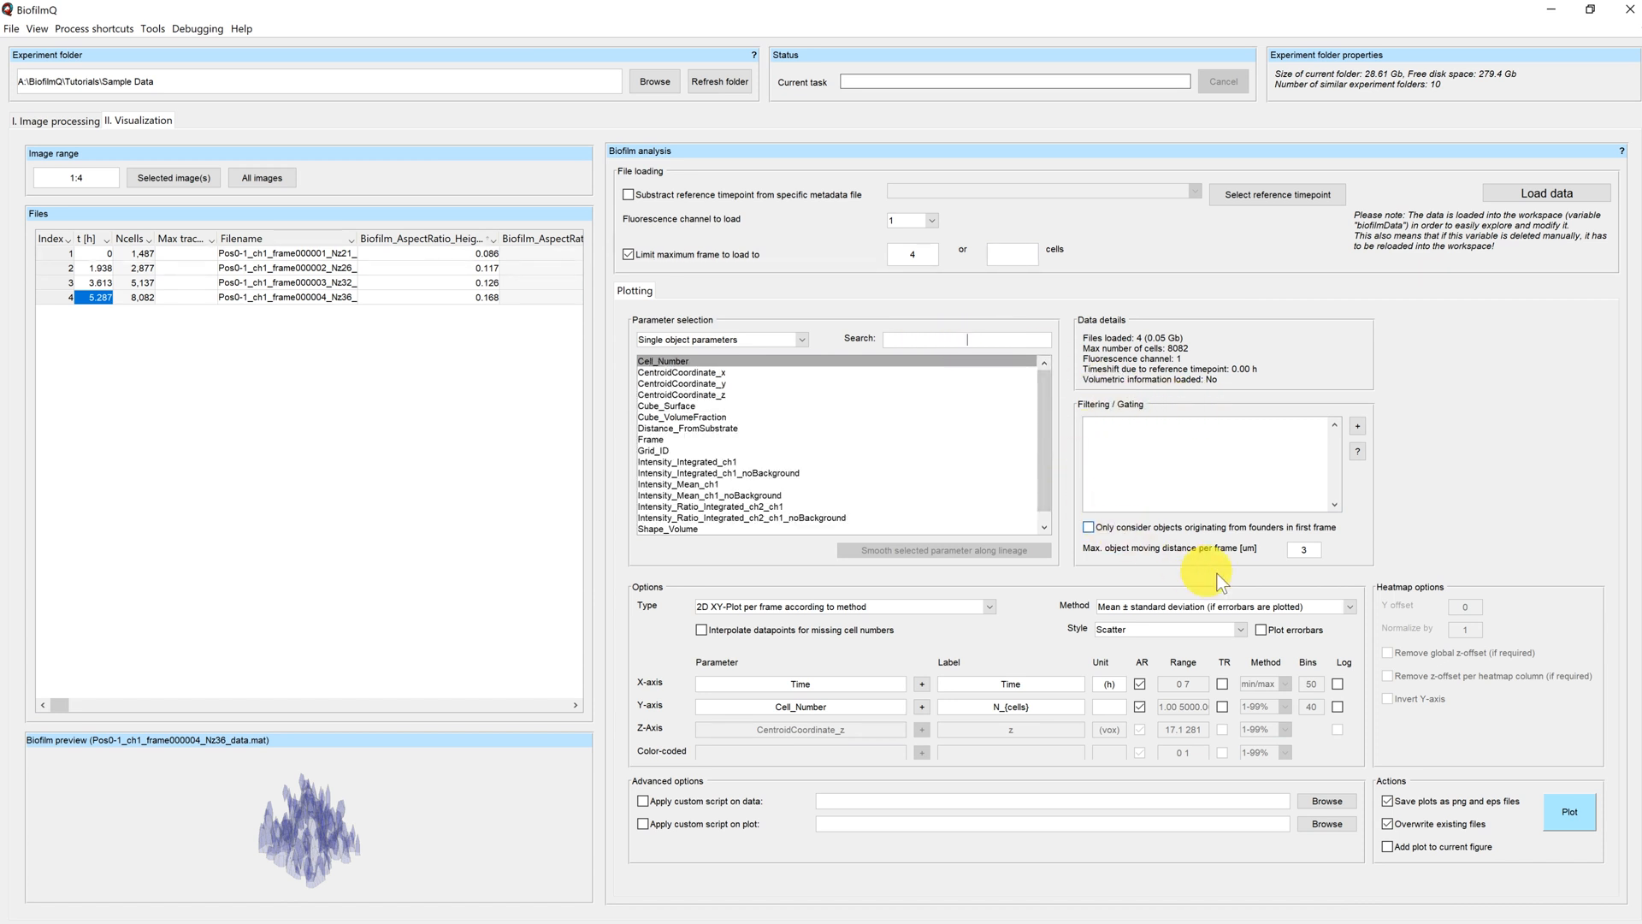
mouse_move(1194, 414)
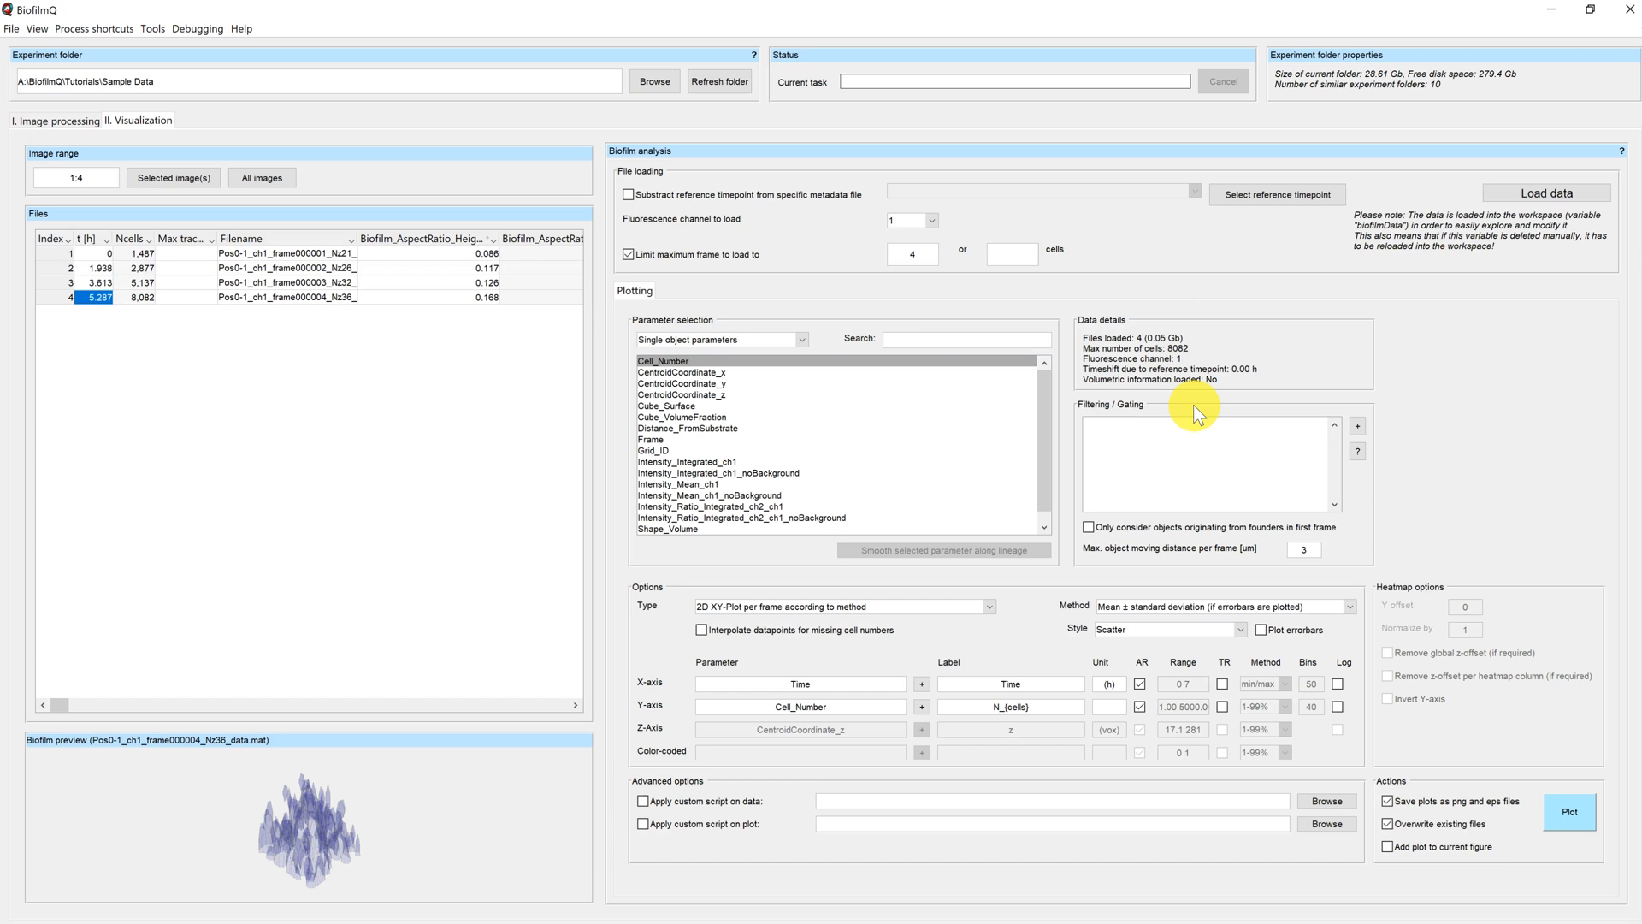
mouse_move(1187, 330)
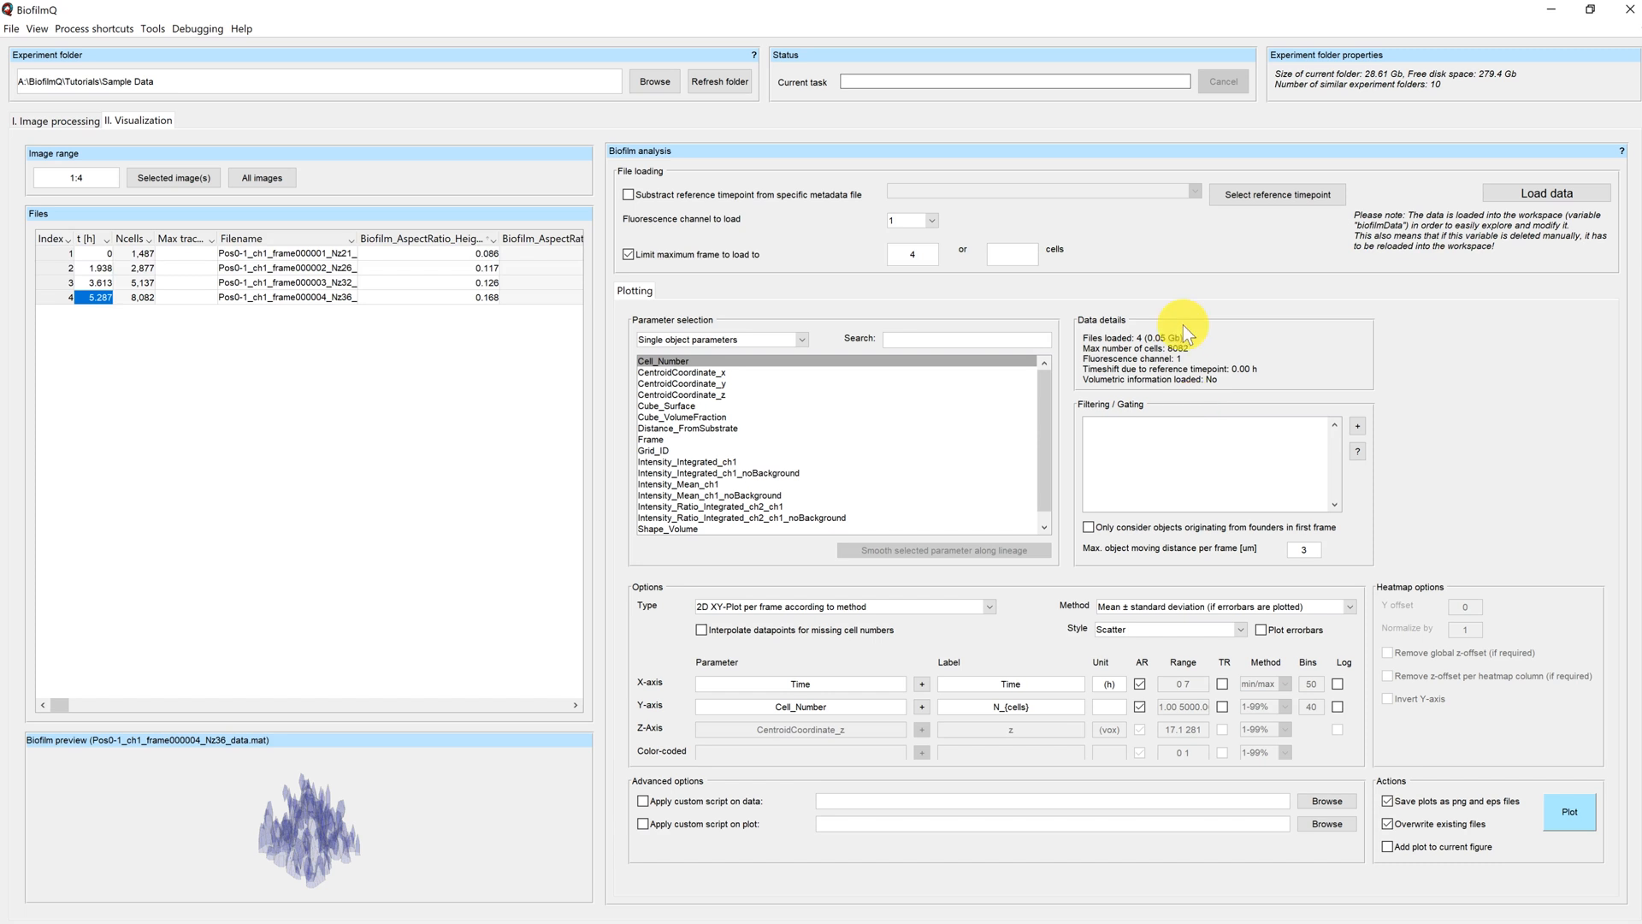
mouse_move(1211, 385)
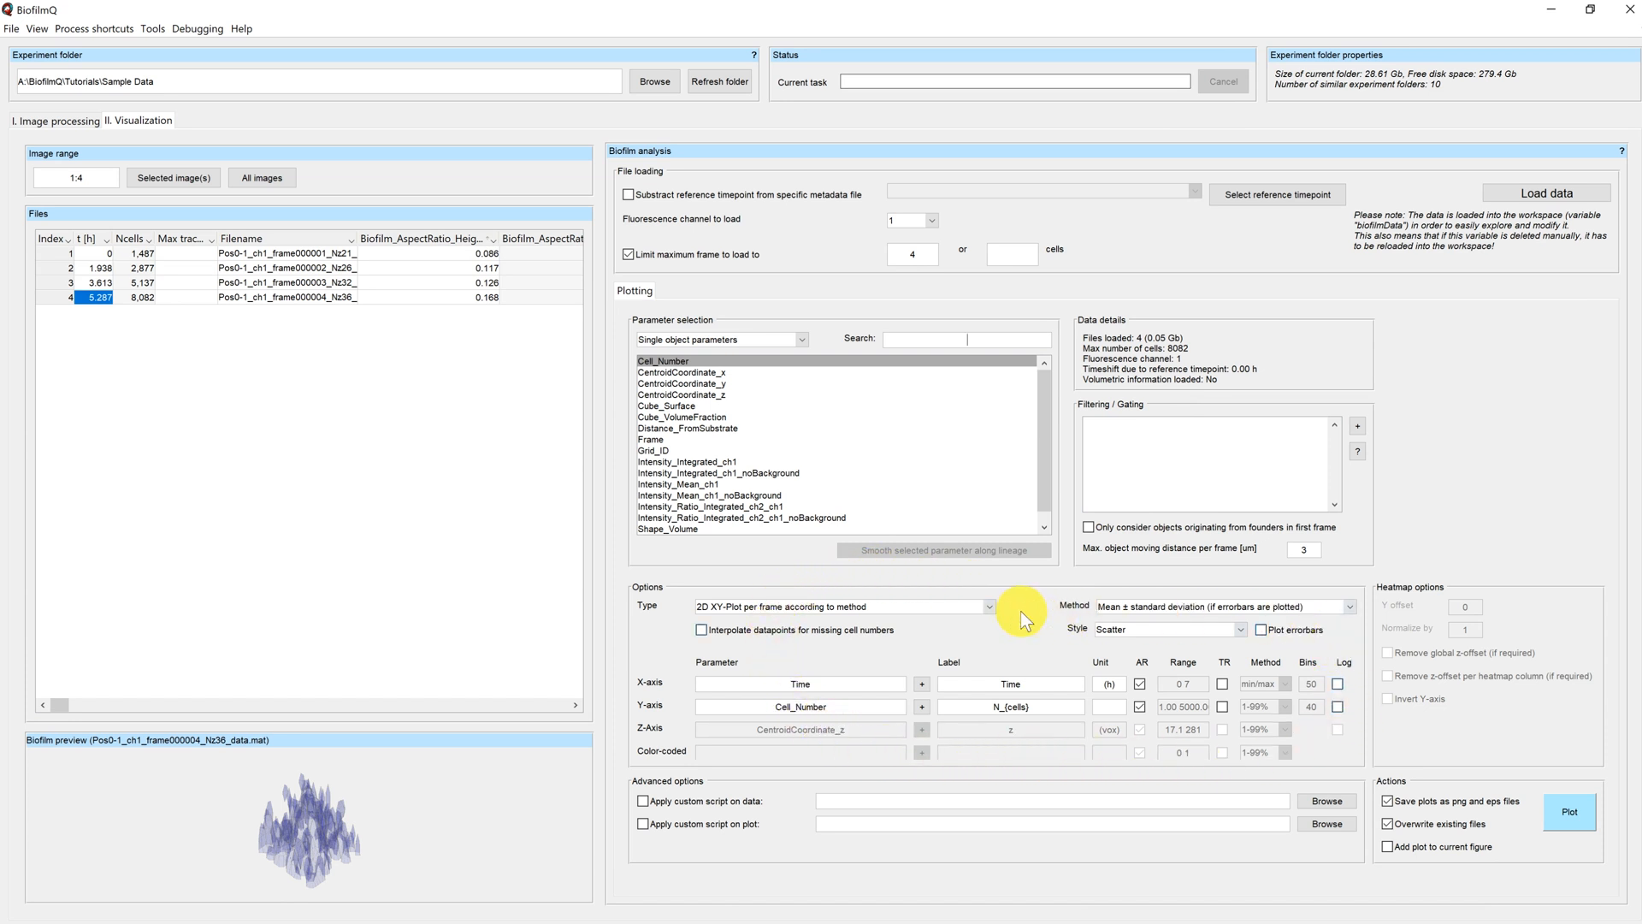
left_click(982, 605)
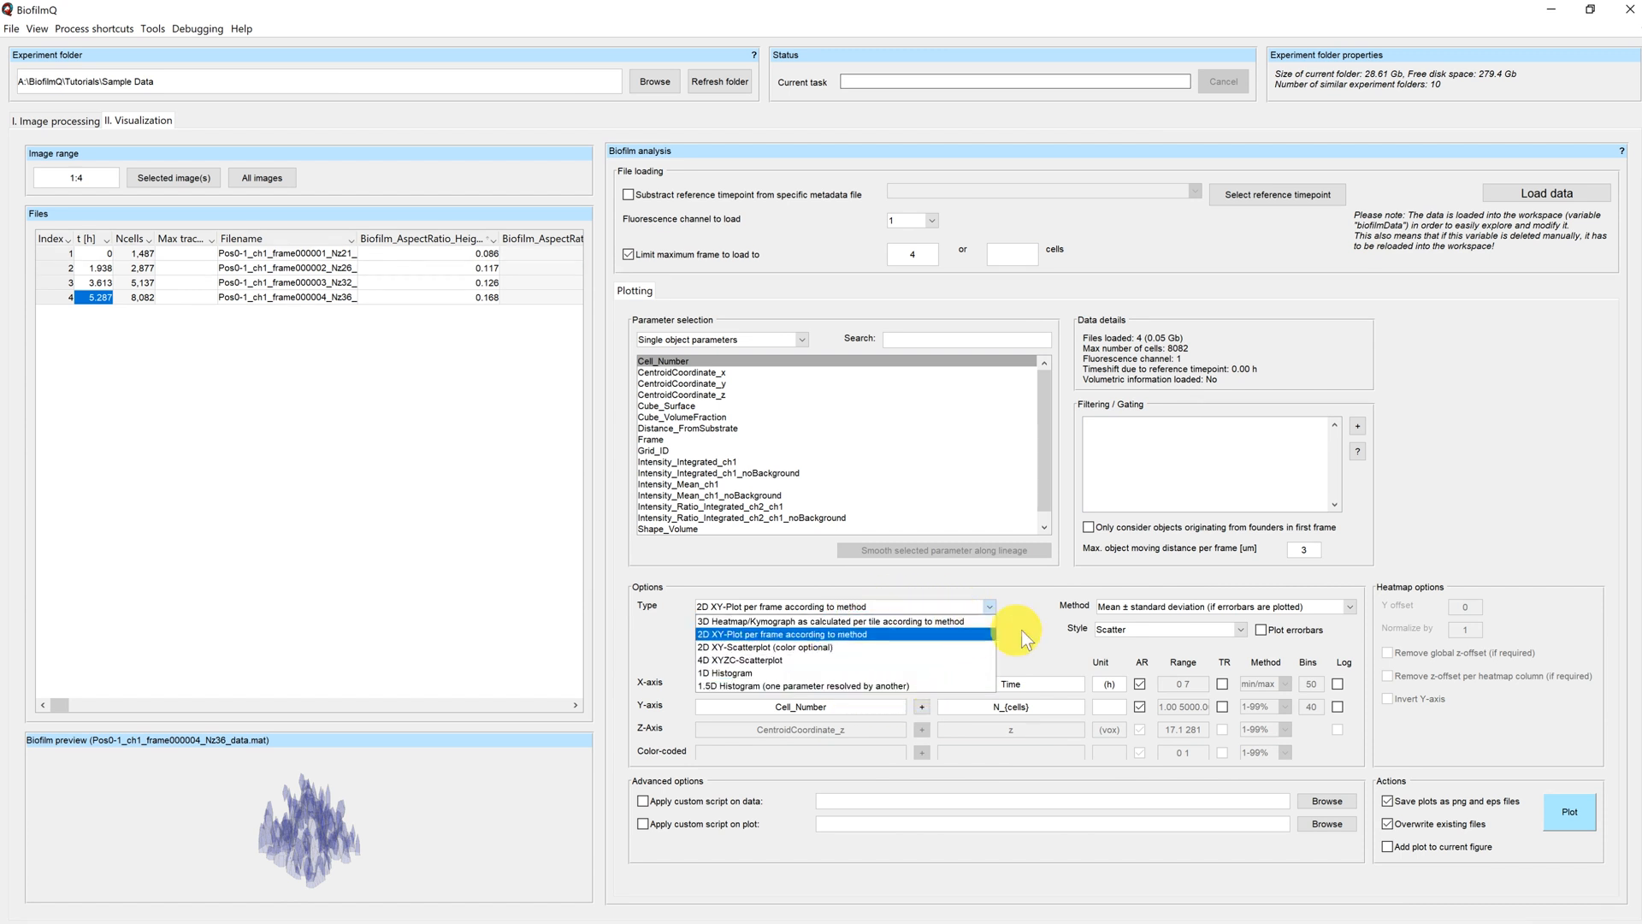
left_click(843, 633)
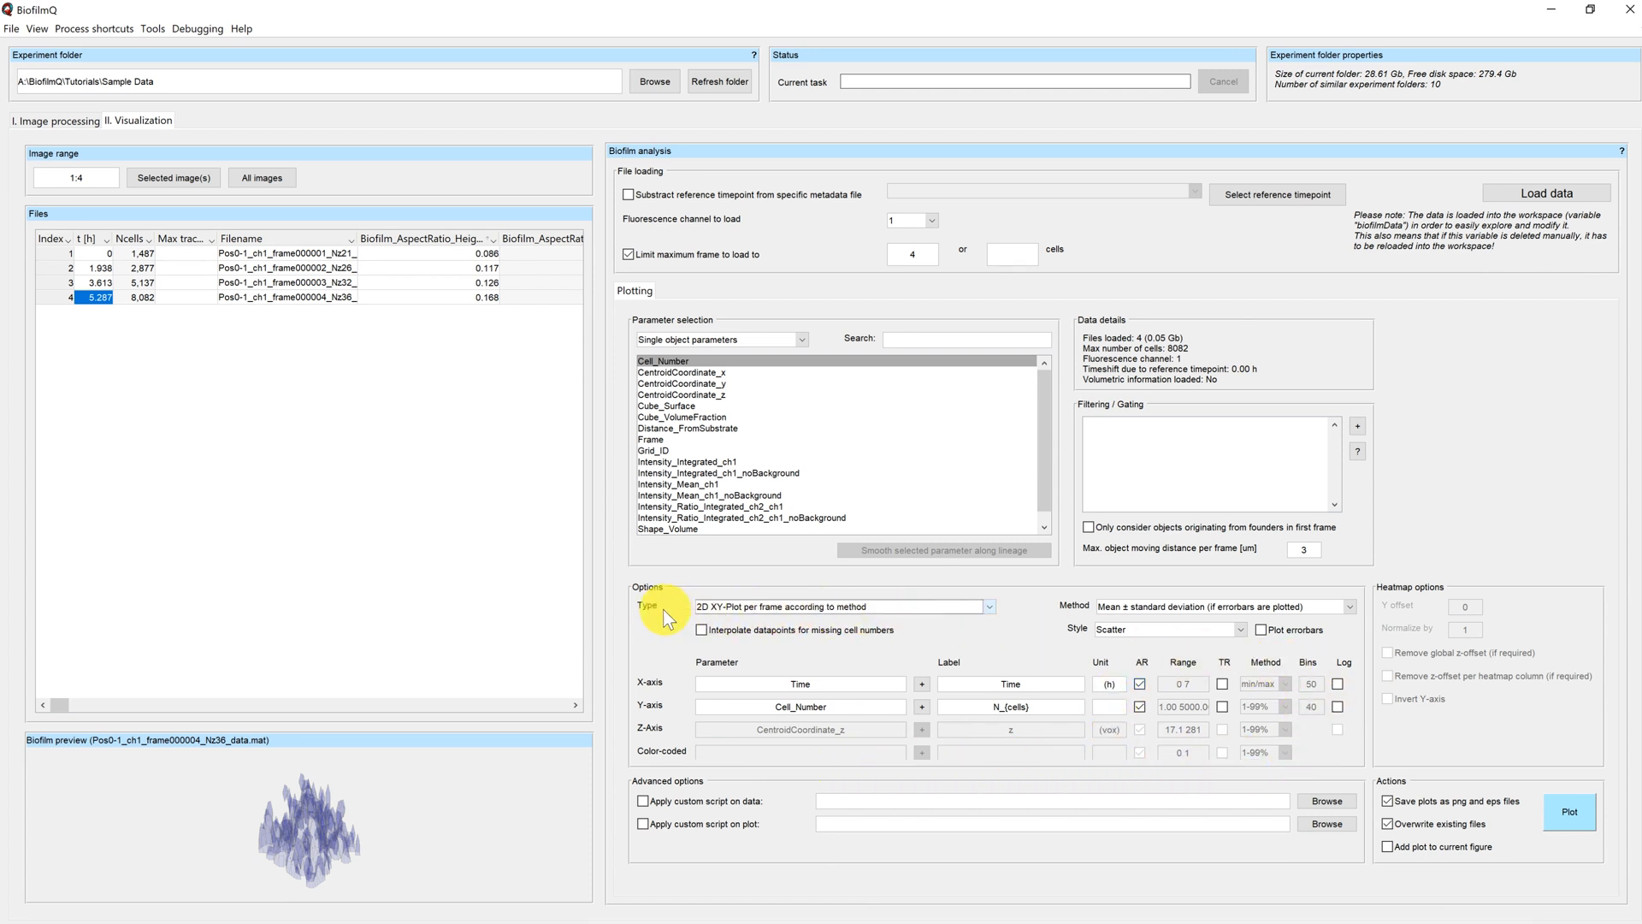
mouse_move(657, 598)
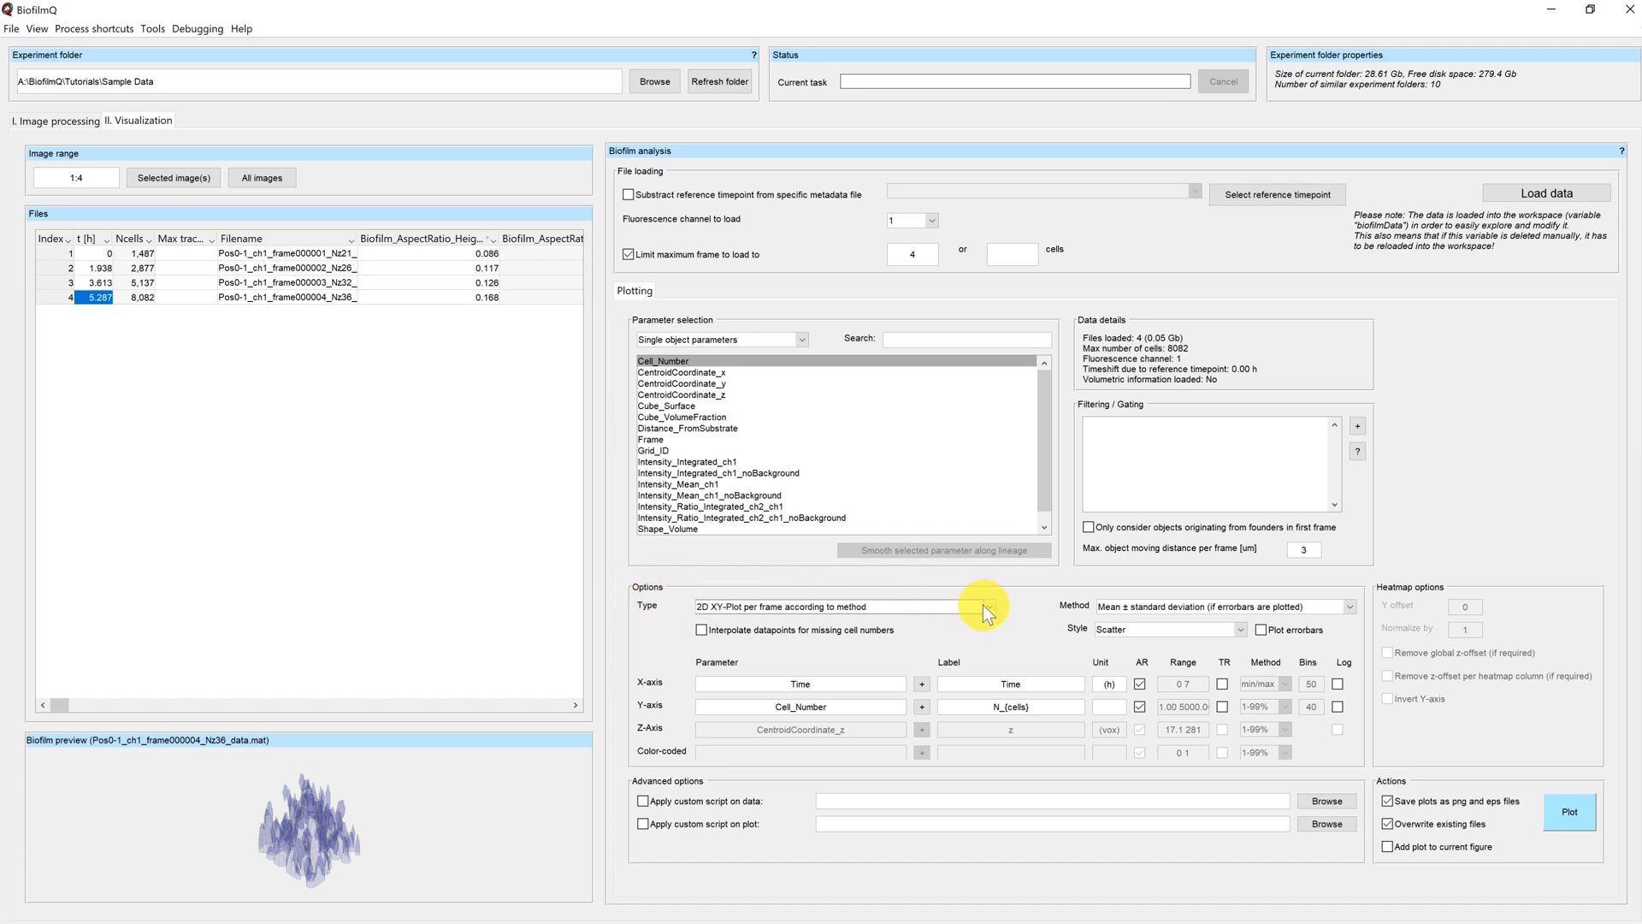
left_click(985, 606)
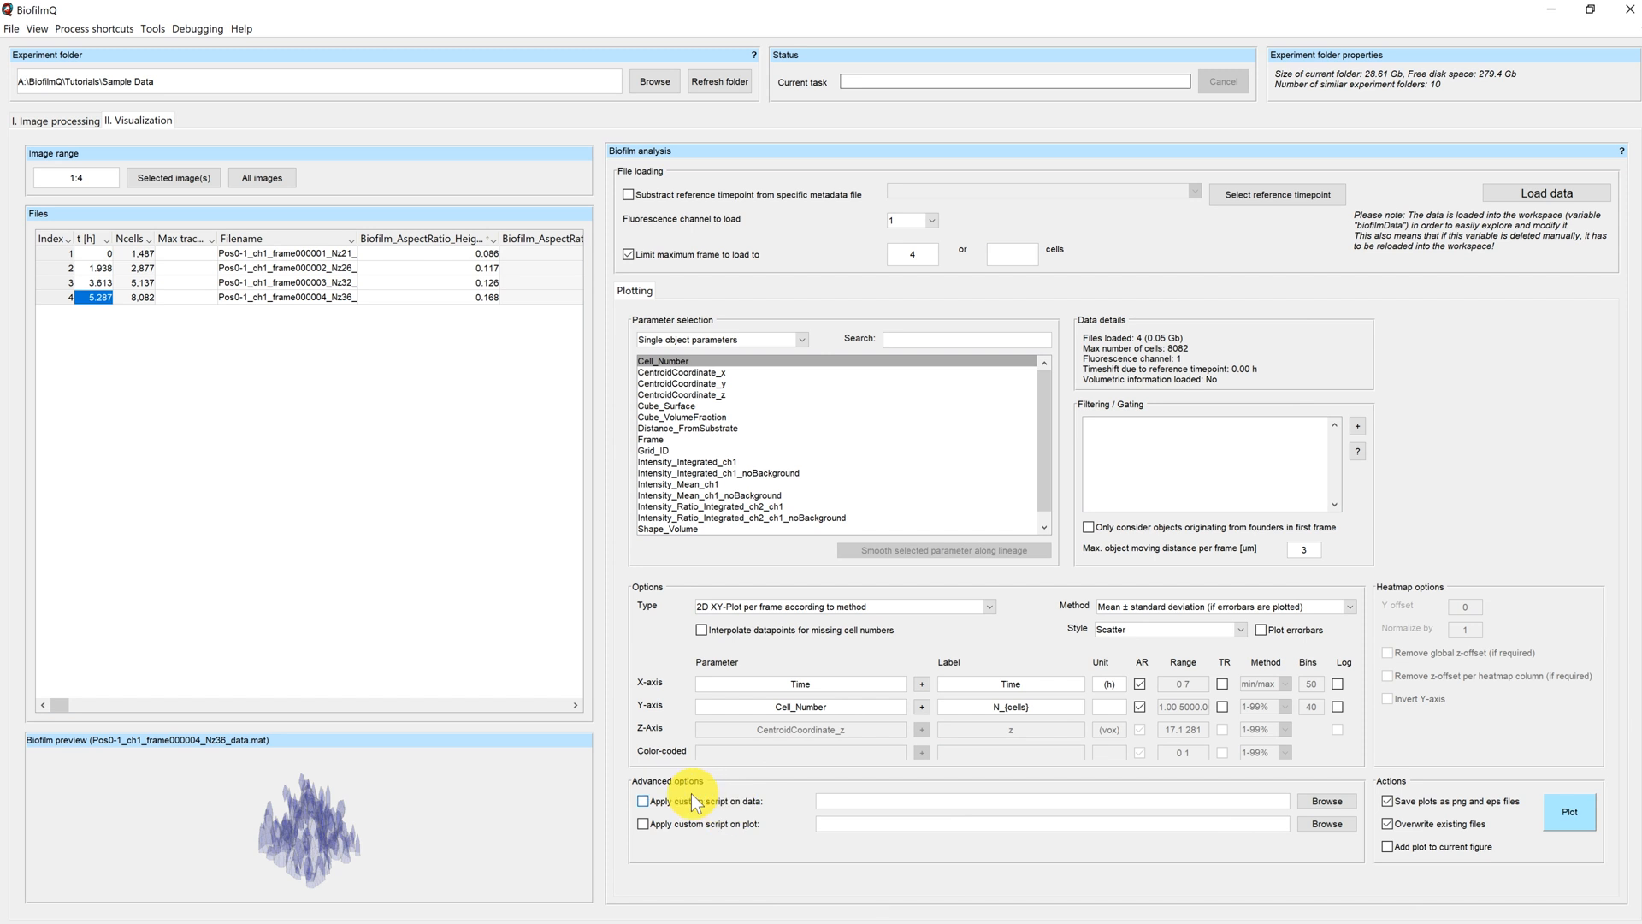
mouse_move(763, 814)
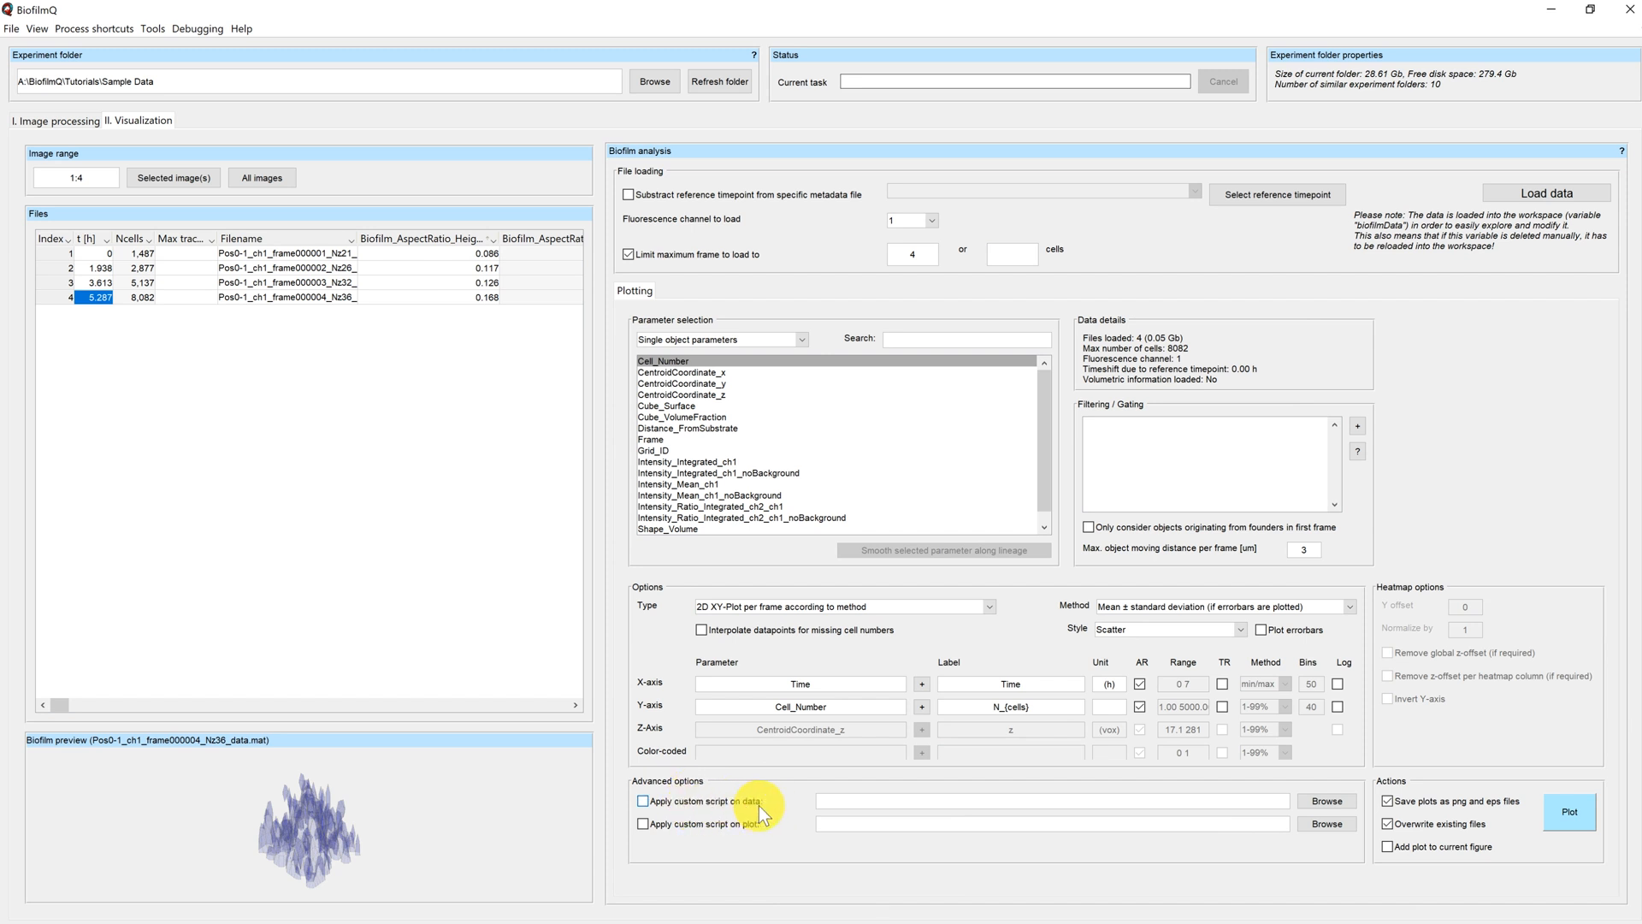
mouse_move(744, 844)
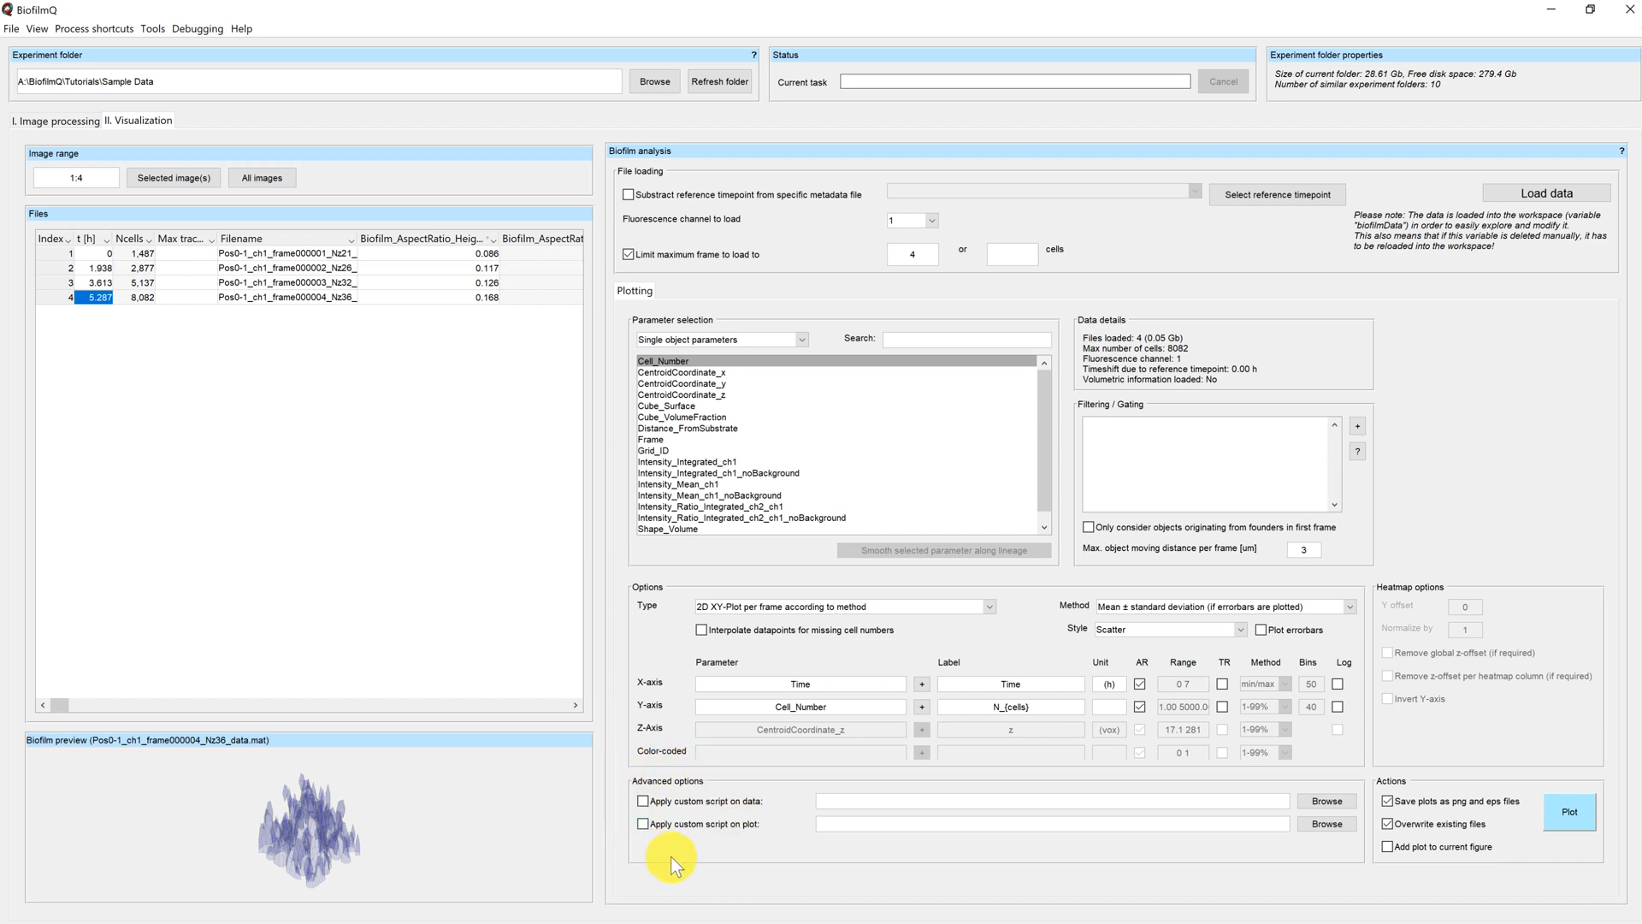
mouse_move(1322, 887)
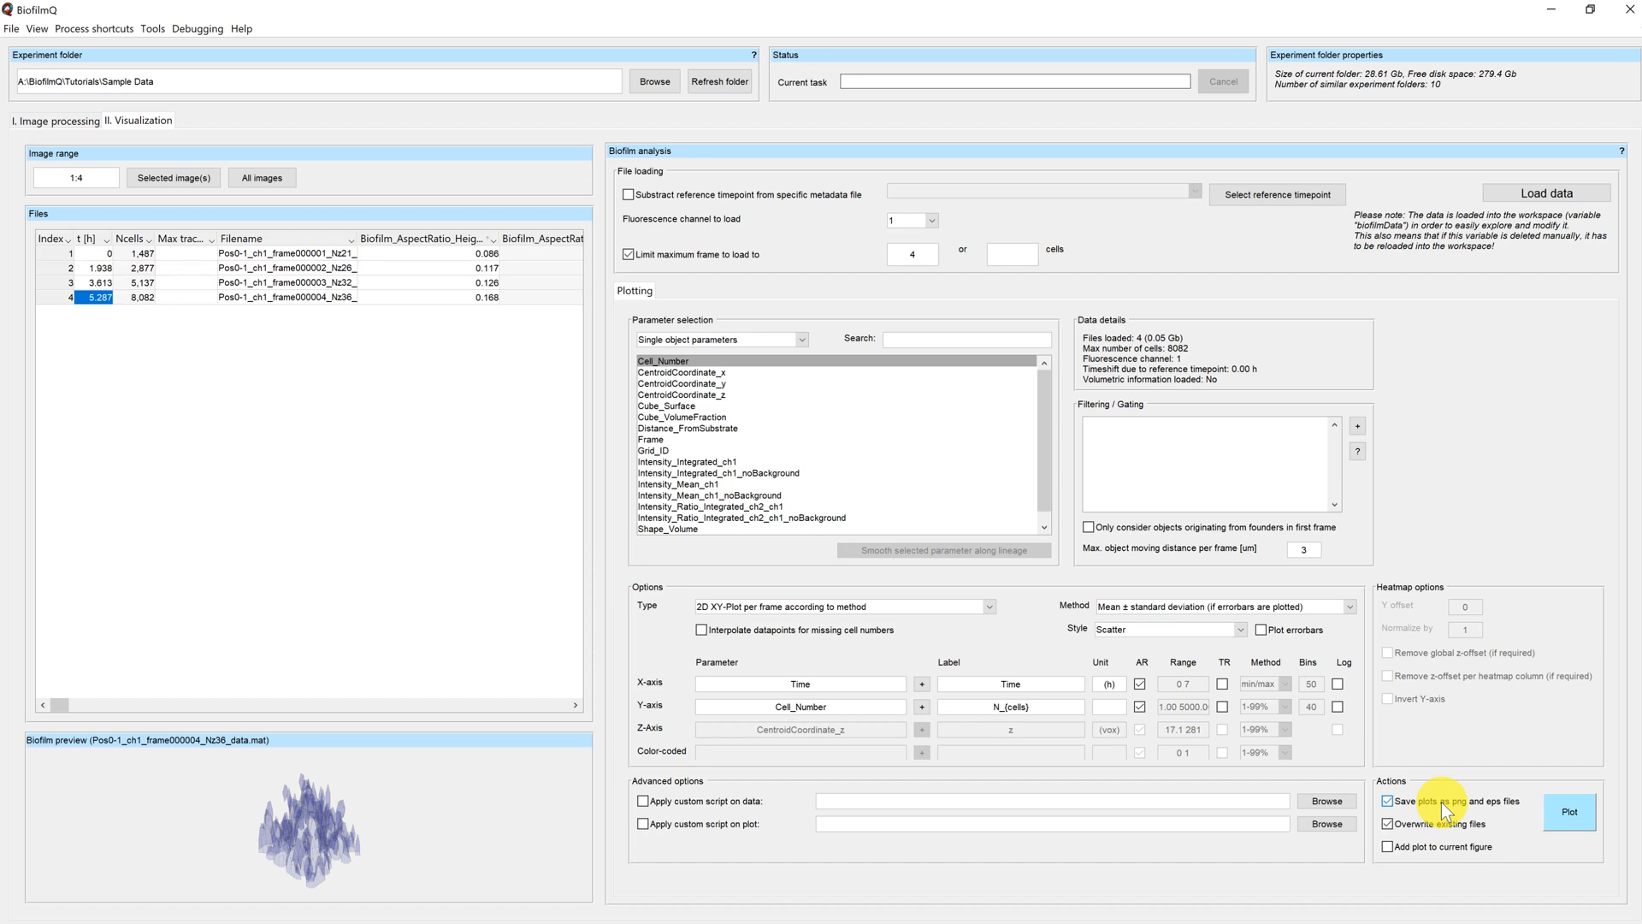
mouse_move(1466, 809)
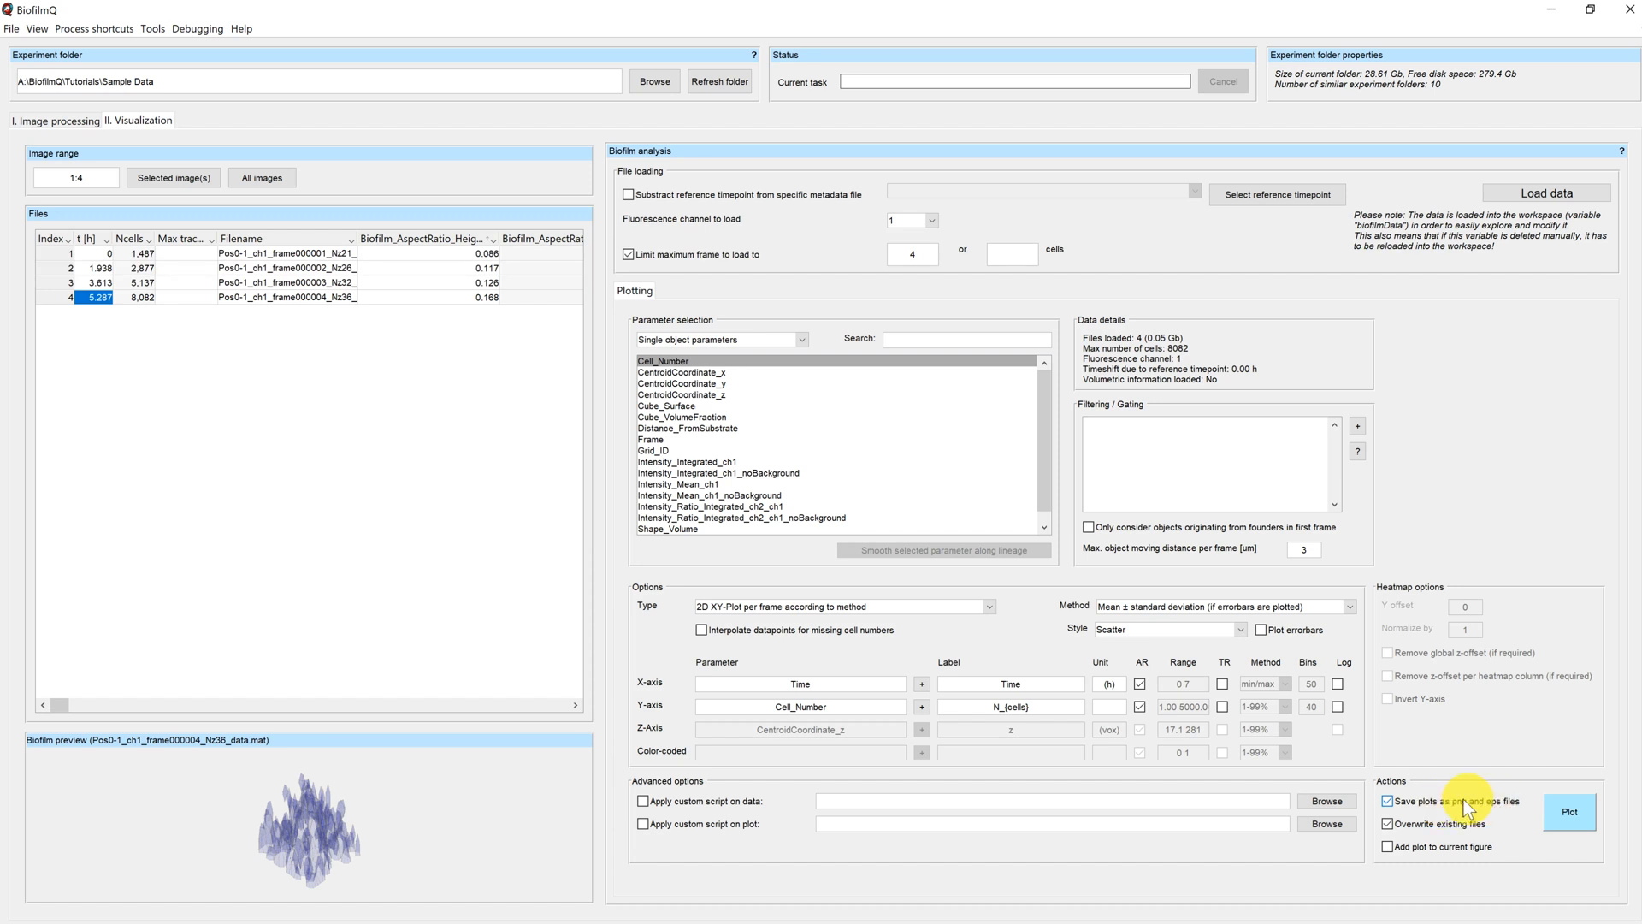